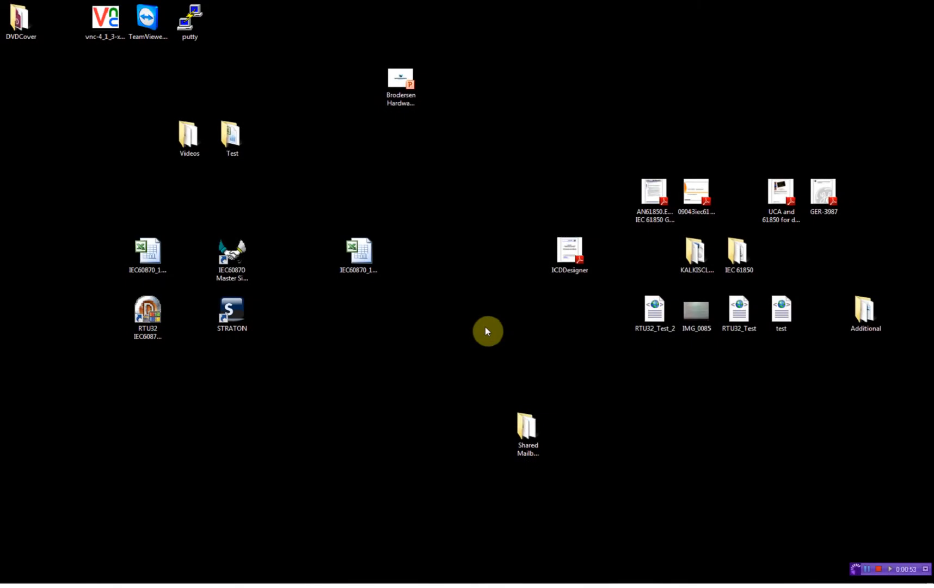
mouse_move(252, 413)
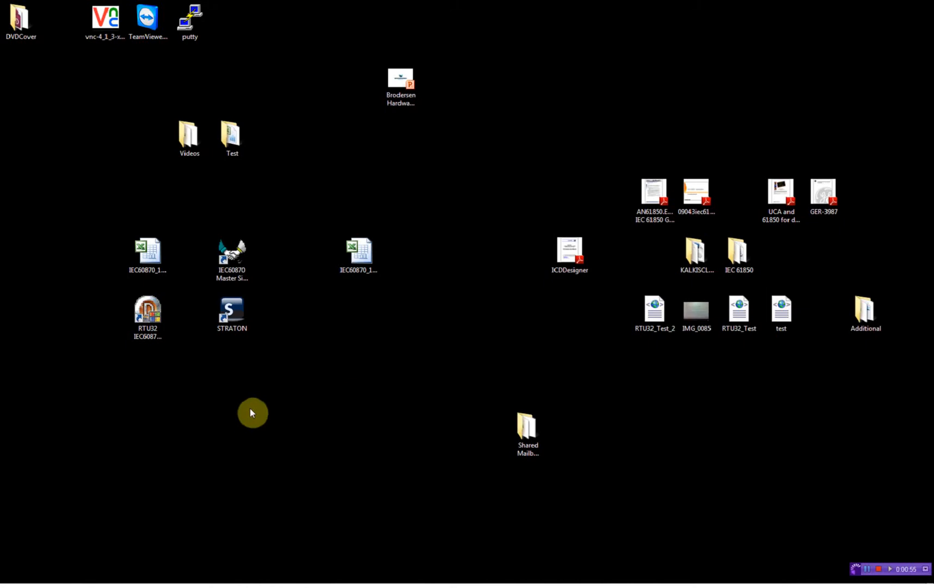
- Launch STRATON from its desktop shortcut
double_click(231, 312)
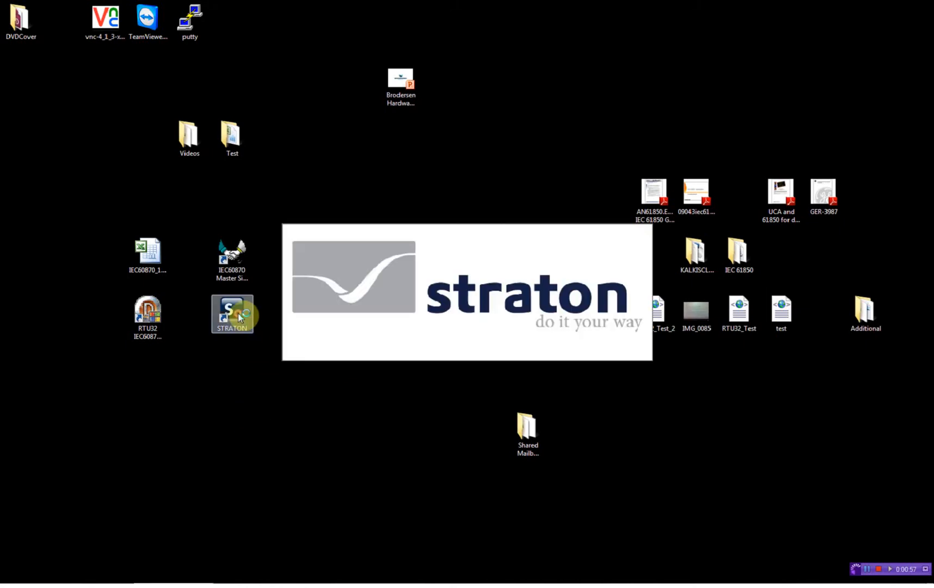
- Create project RTU1 in C:\RTU32\Projects, compiled in Release, at 192.168.1.127:502
double_click(231, 312)
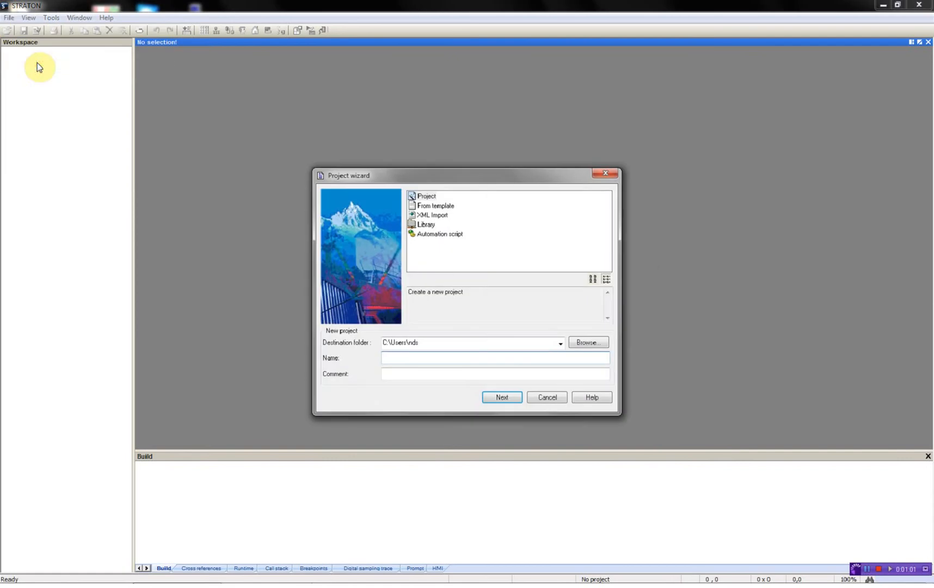
left_click(559, 342)
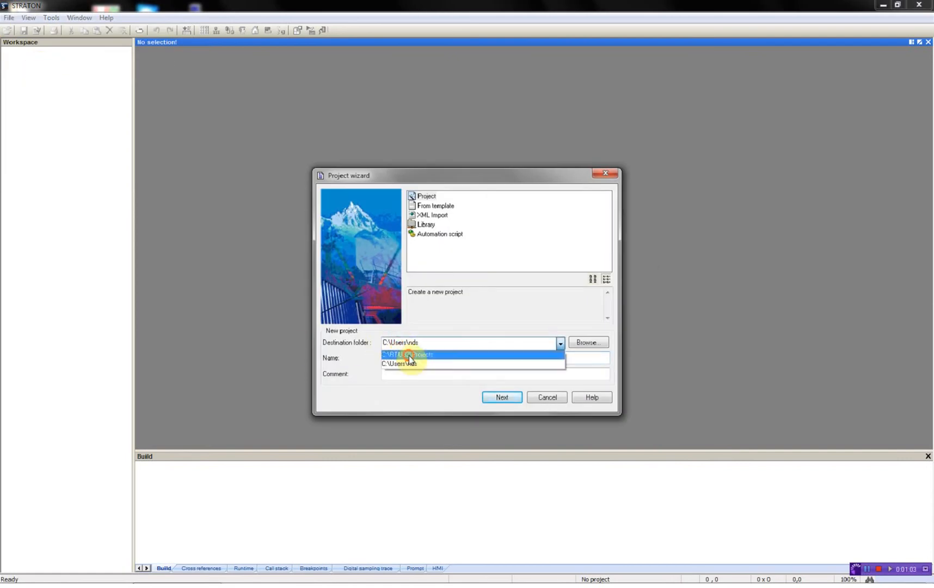
left_click(406, 354)
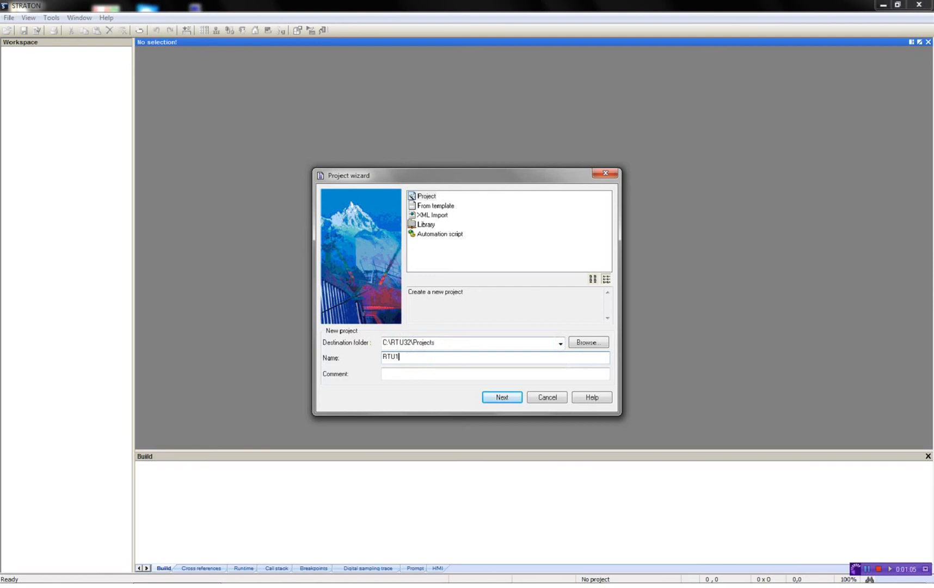
left_click(501, 397)
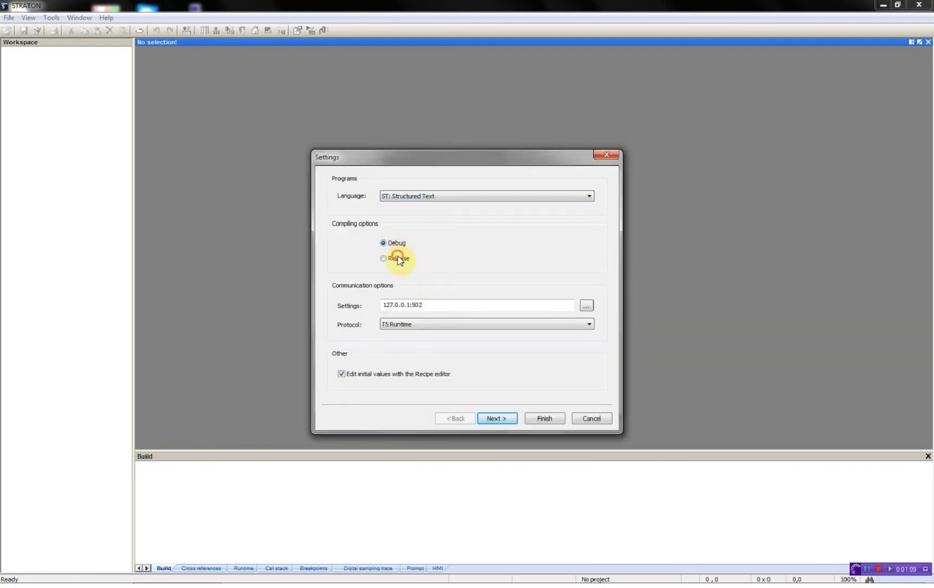
left_click(383, 258)
type("192.168.1.")
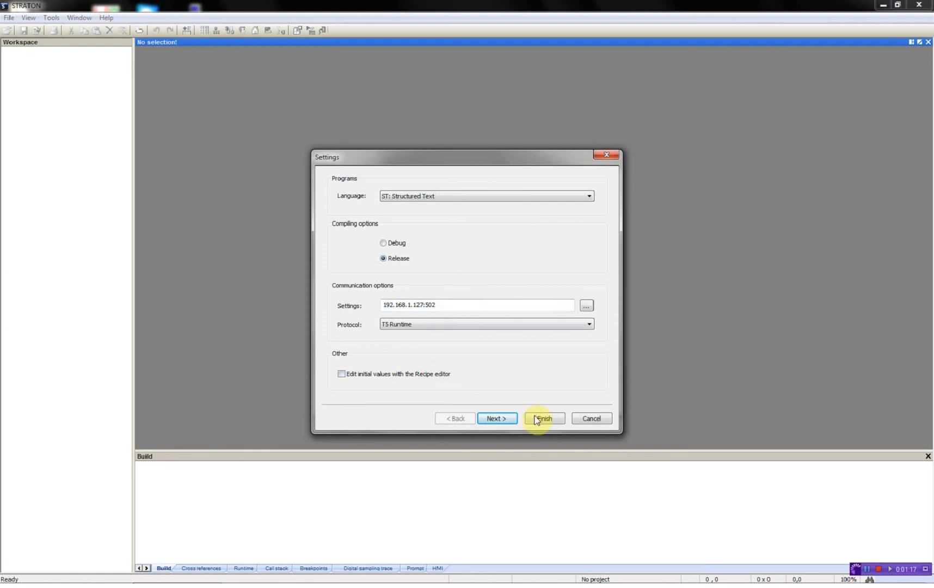
left_click(542, 418)
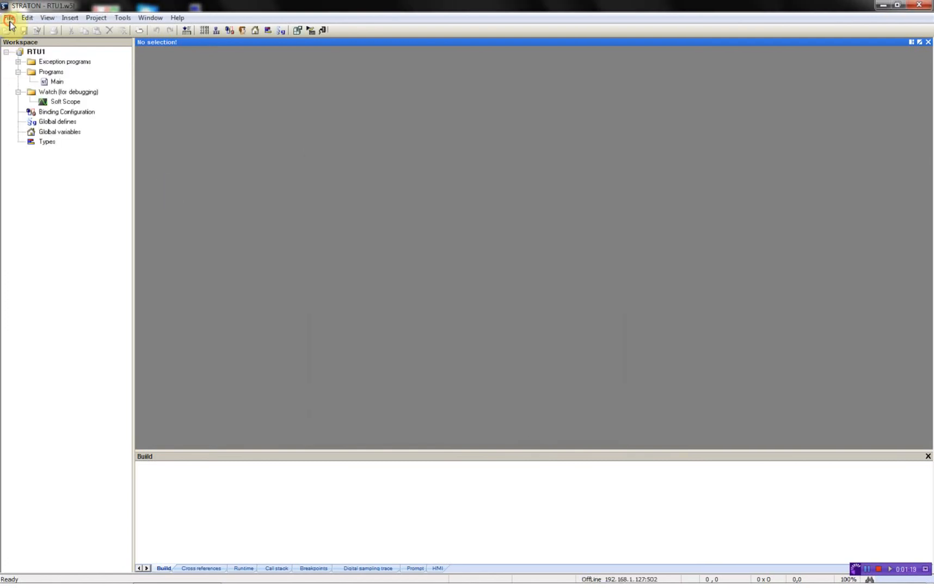
- Add Structured Text project RTU2, compiled in Release, communicating at 192.168.1.145:502
left_click(8, 30)
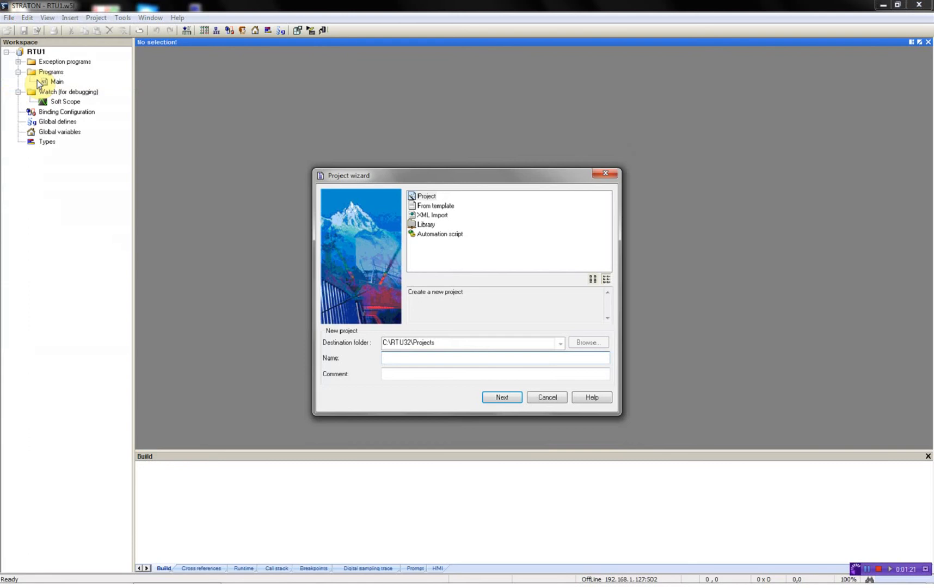
type("RTU2")
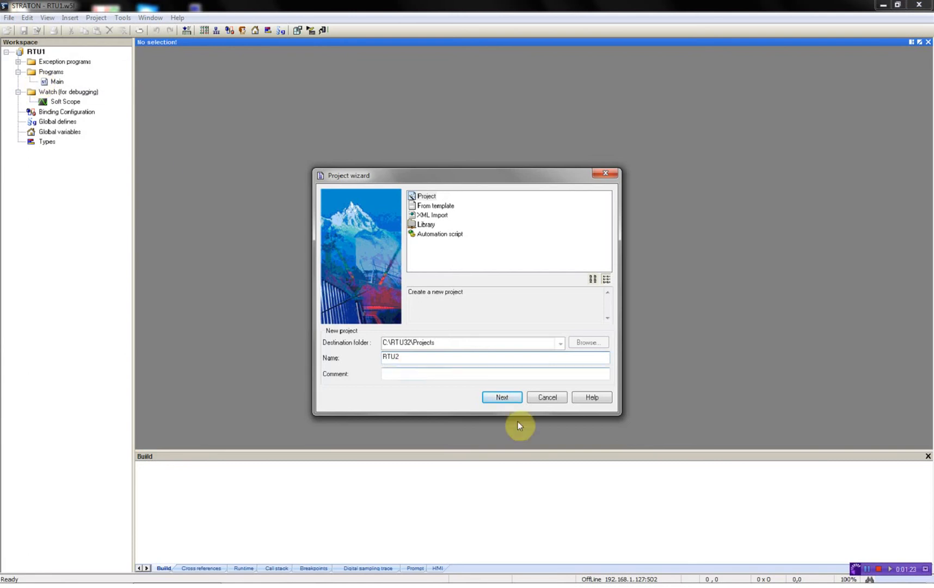
left_click(501, 398)
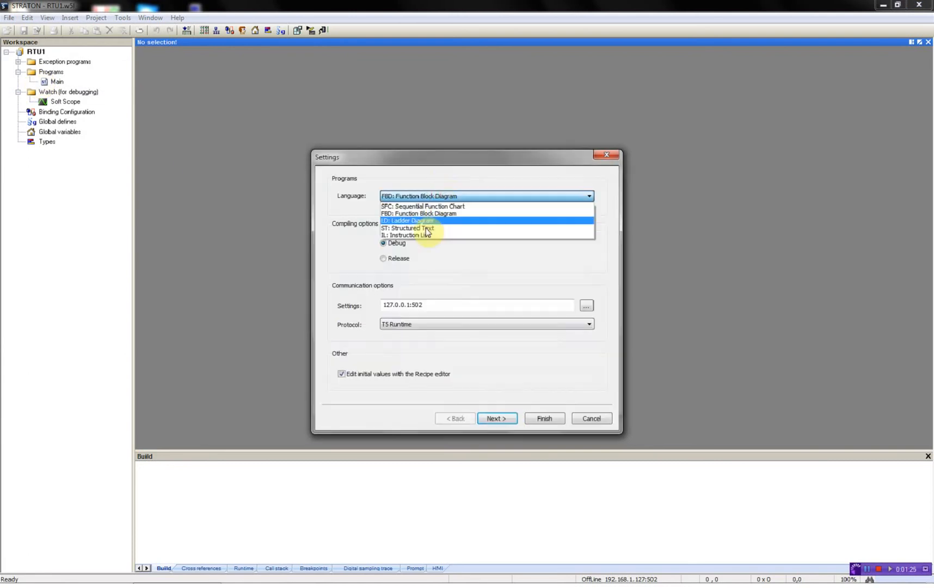
left_click(407, 228)
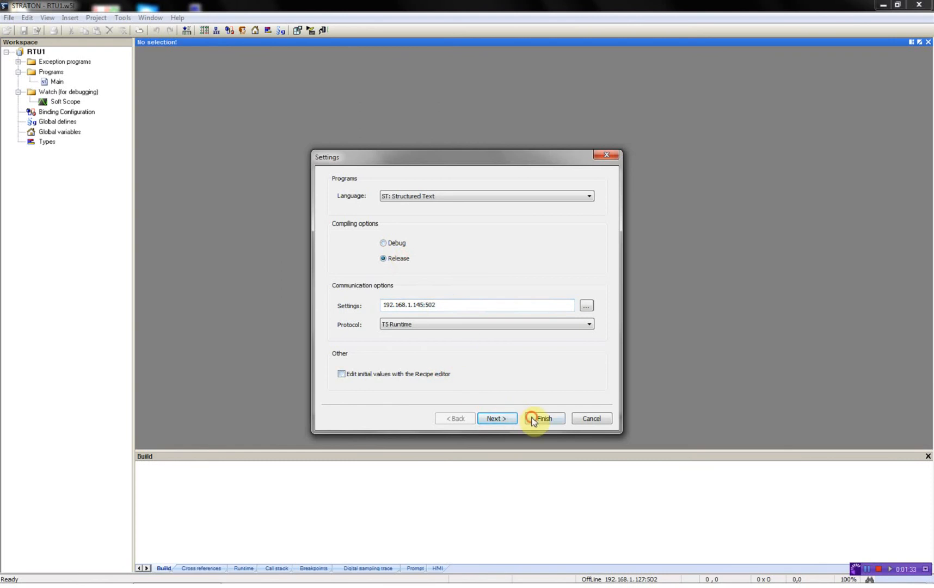
left_click(542, 417)
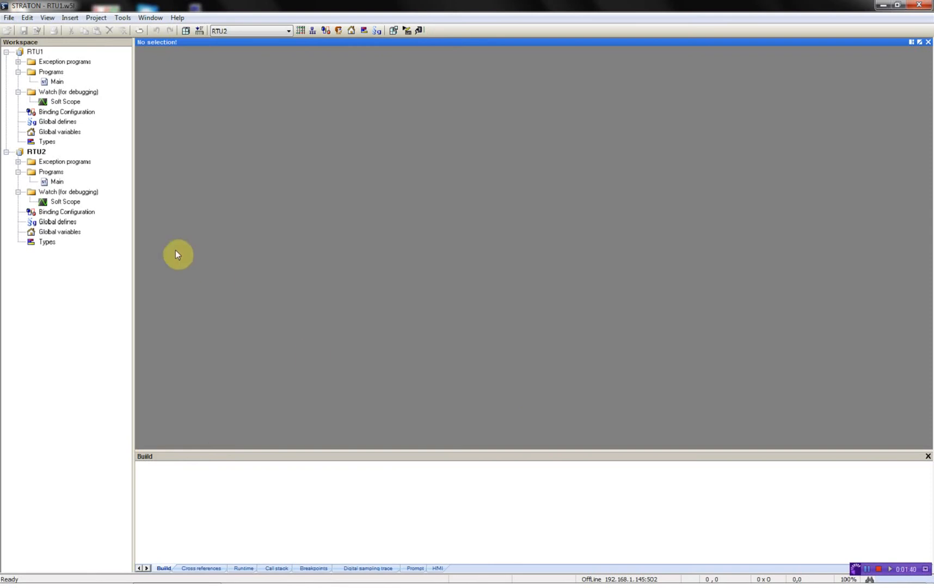
- Open RTU2's binding configuration and publish DI0_0 under PUBLIC with identifier 1
double_click(66, 211)
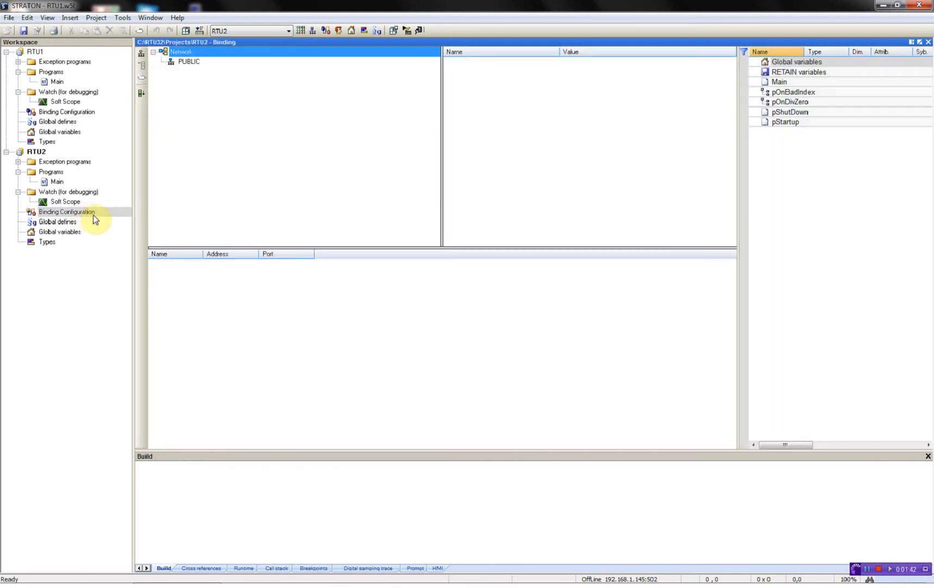
mouse_move(122, 222)
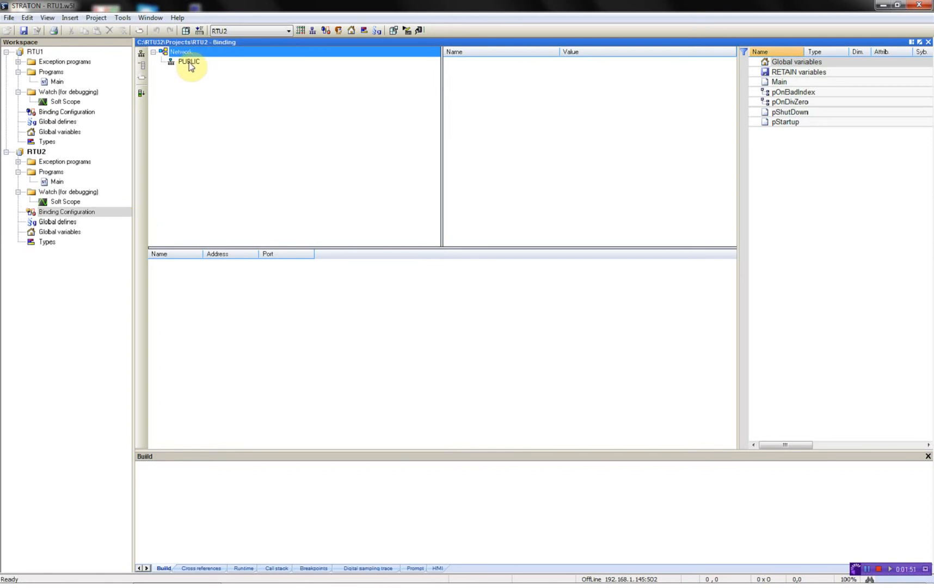
right_click(189, 62)
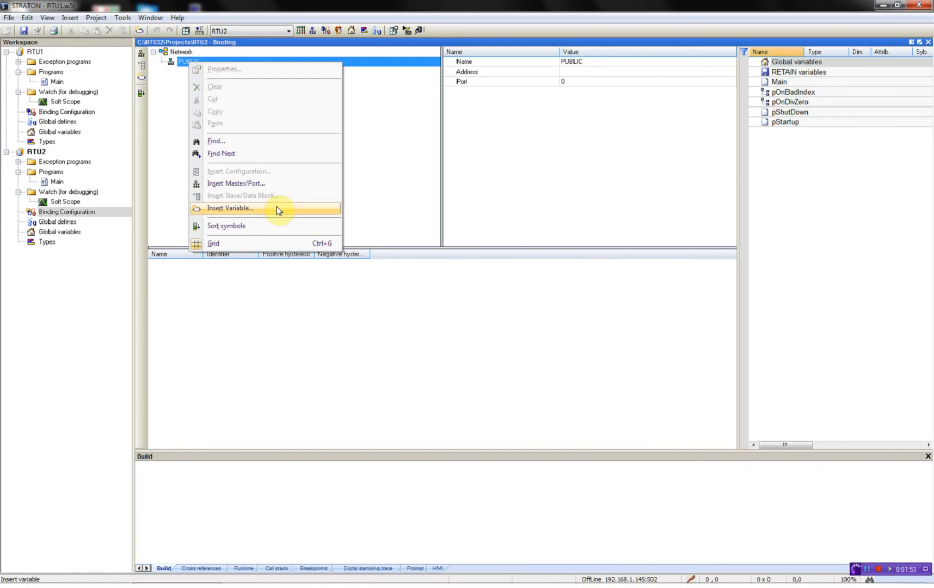
left_click(230, 208)
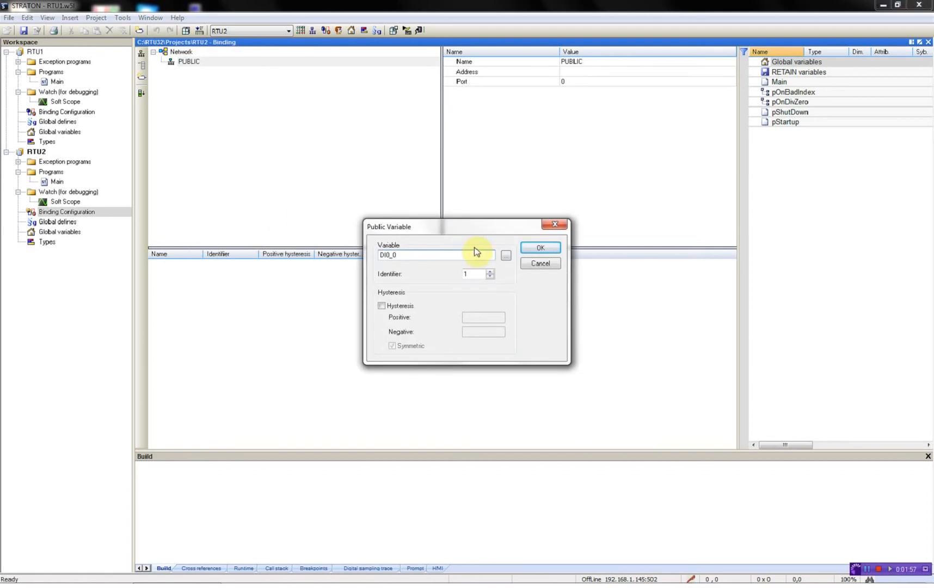
left_click(539, 247)
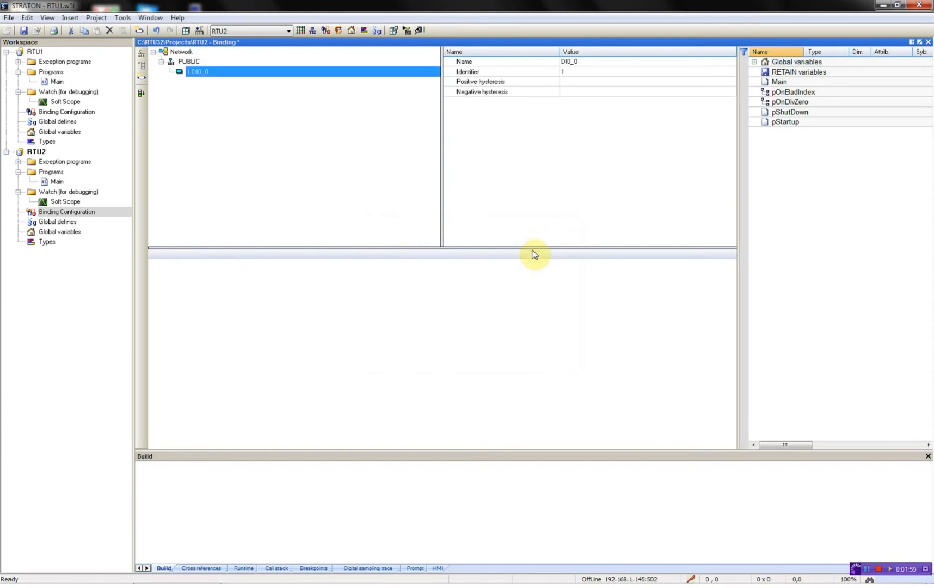
- Publish DI0_1, DI0_2 and DI0_3 (identifiers 2–4), declaring DI0_3 as a global variable
right_click(197, 71)
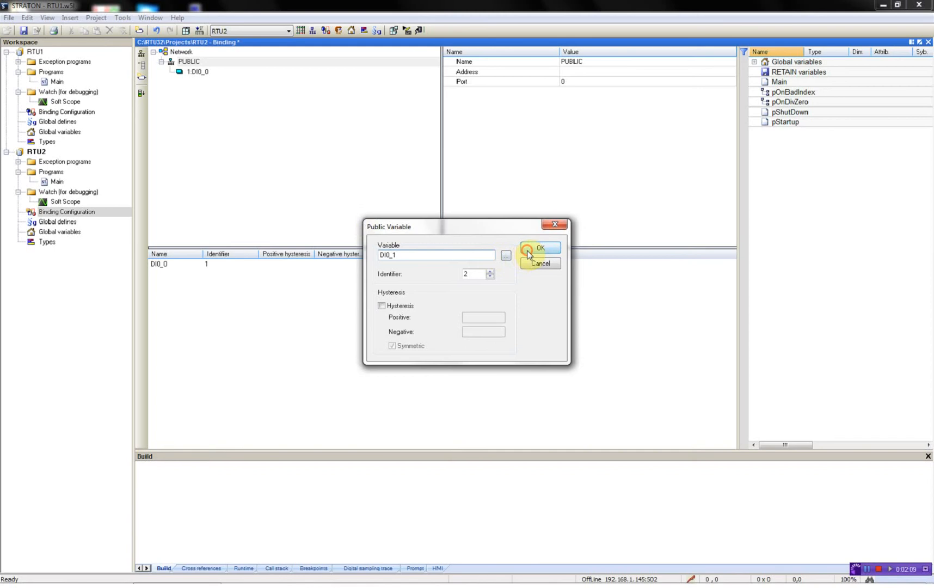
left_click(539, 248)
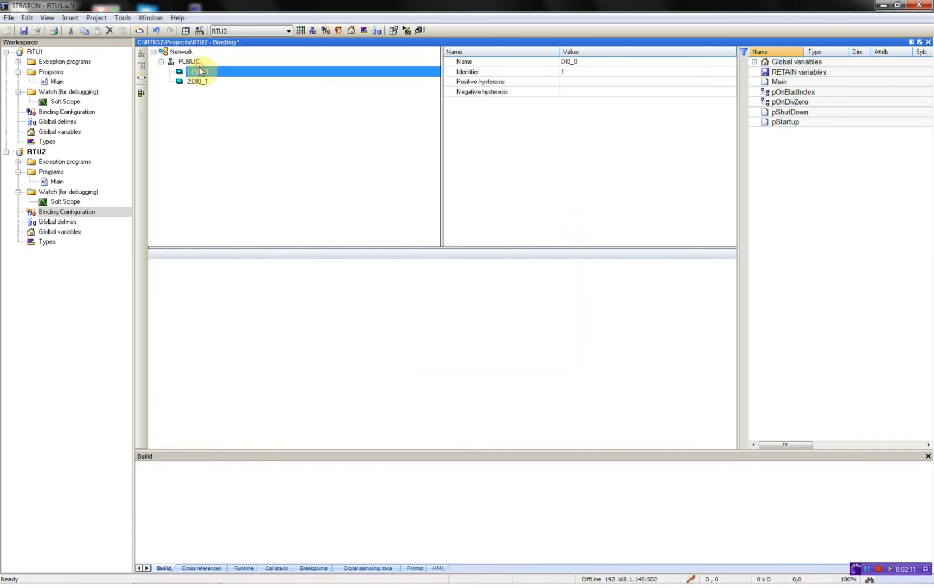
right_click(187, 61)
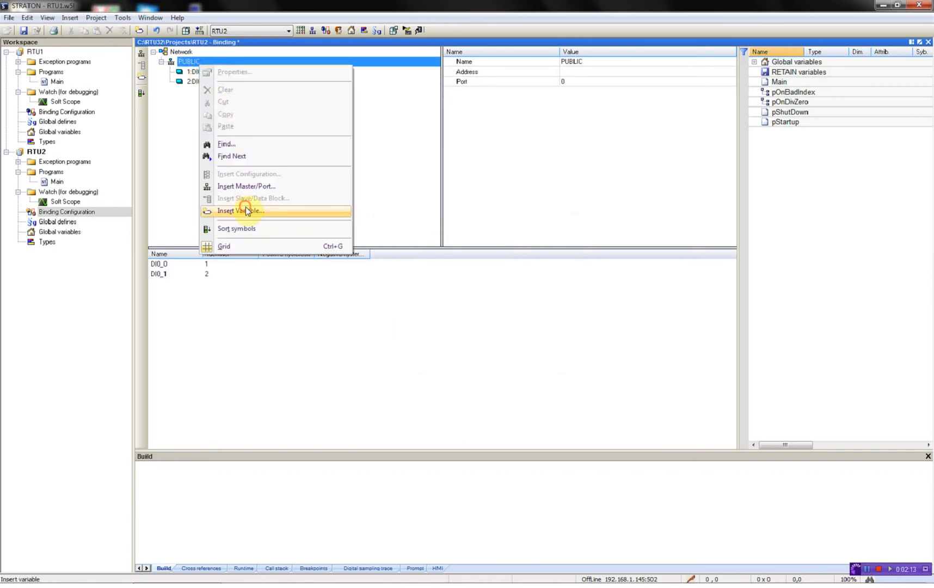
left_click(240, 210)
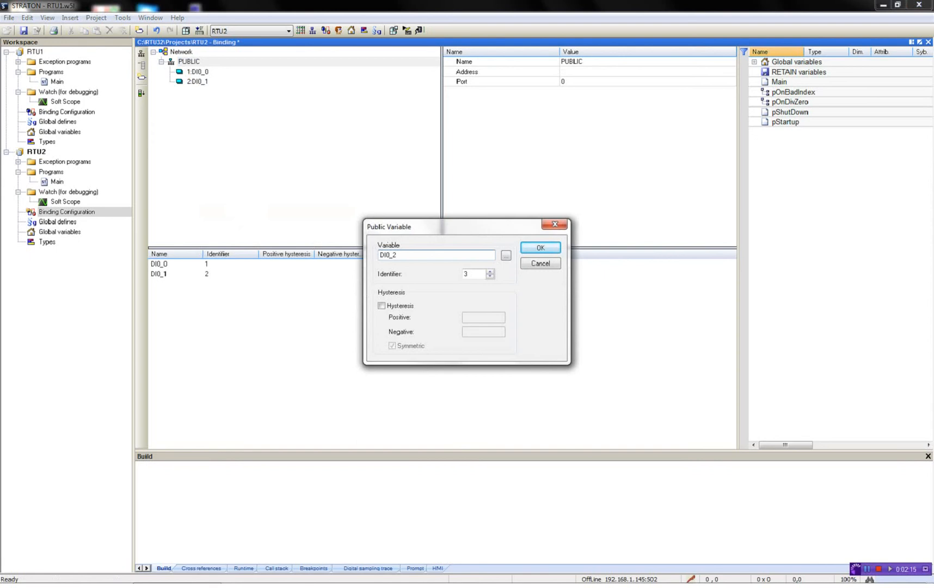
left_click(539, 247)
type("DI")
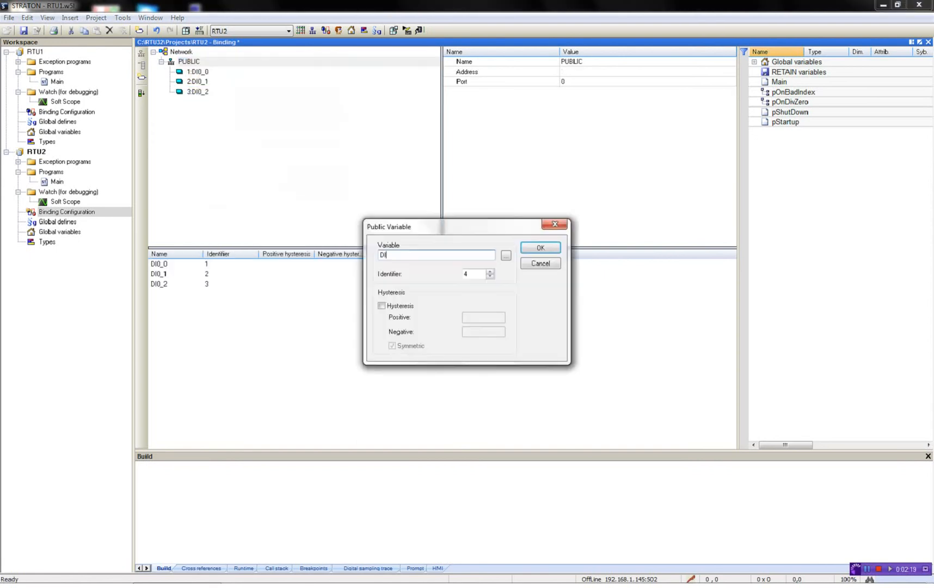
left_click(538, 247)
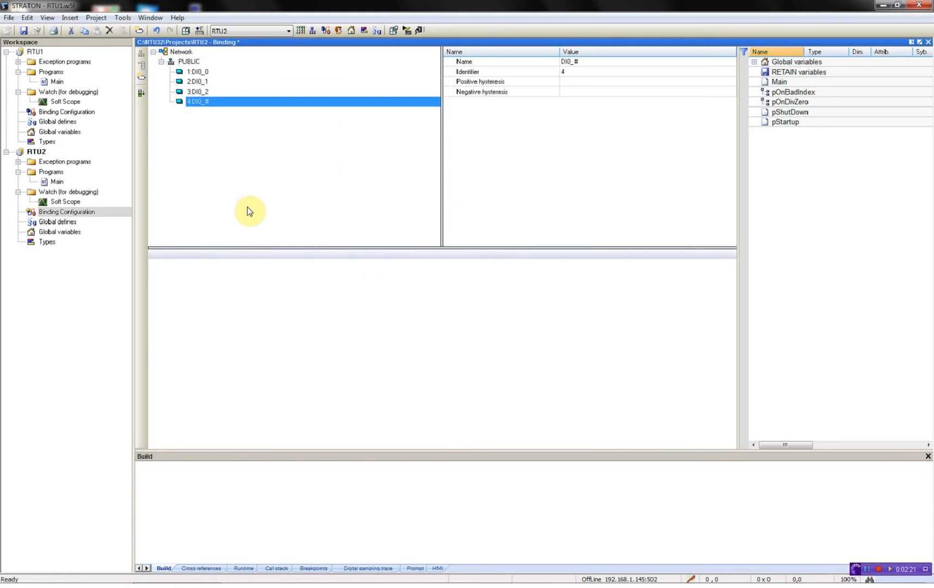
double_click(197, 101)
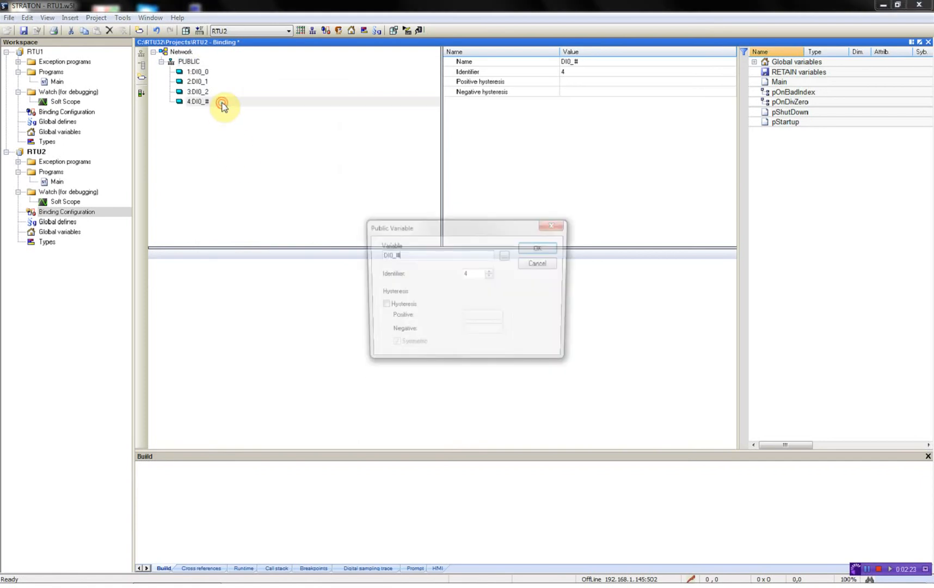
left_click(536, 248)
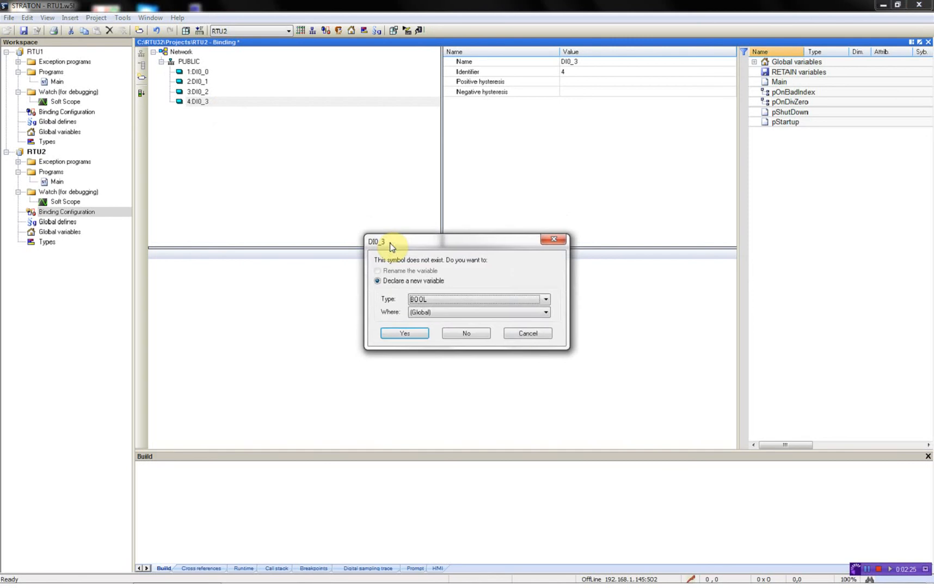
left_click(465, 333)
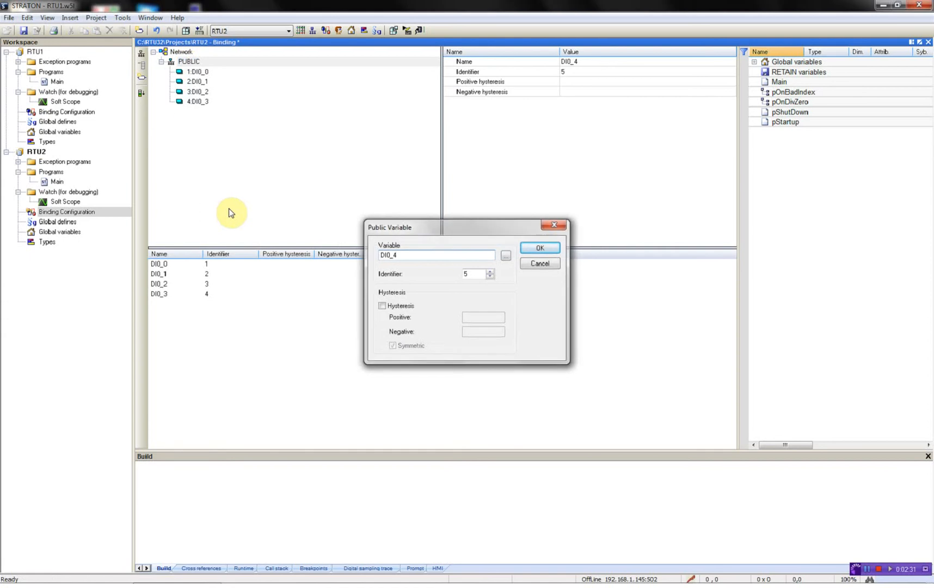
- Publish DI0_4, DI0_5, DI0_6 and DI0_7 under PUBLIC with identifiers 5–8
left_click(538, 247)
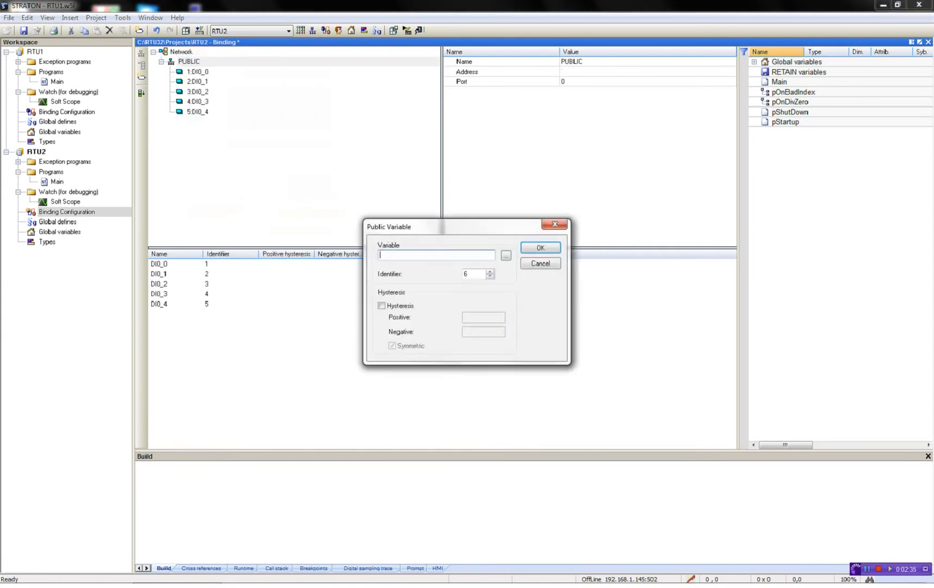
type("DI0_5")
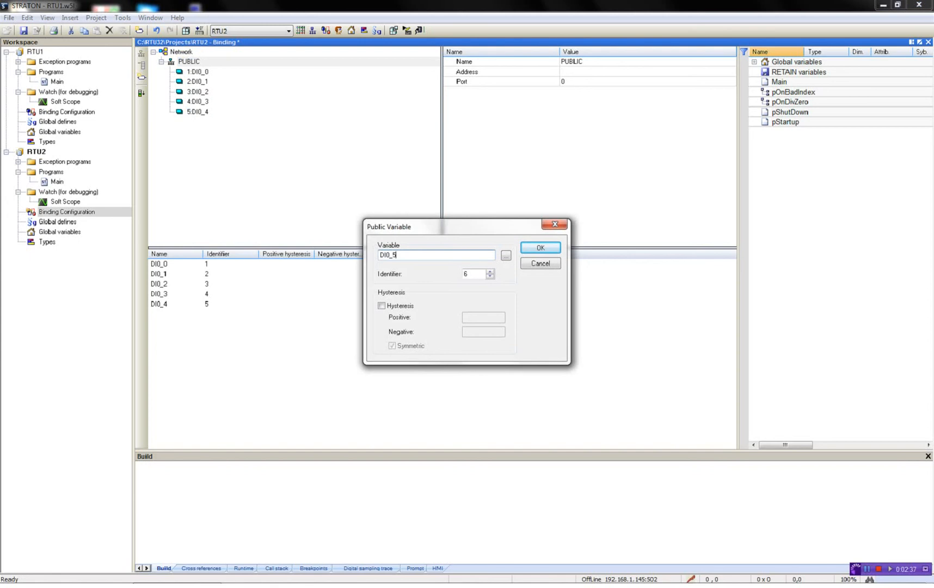
left_click(540, 247)
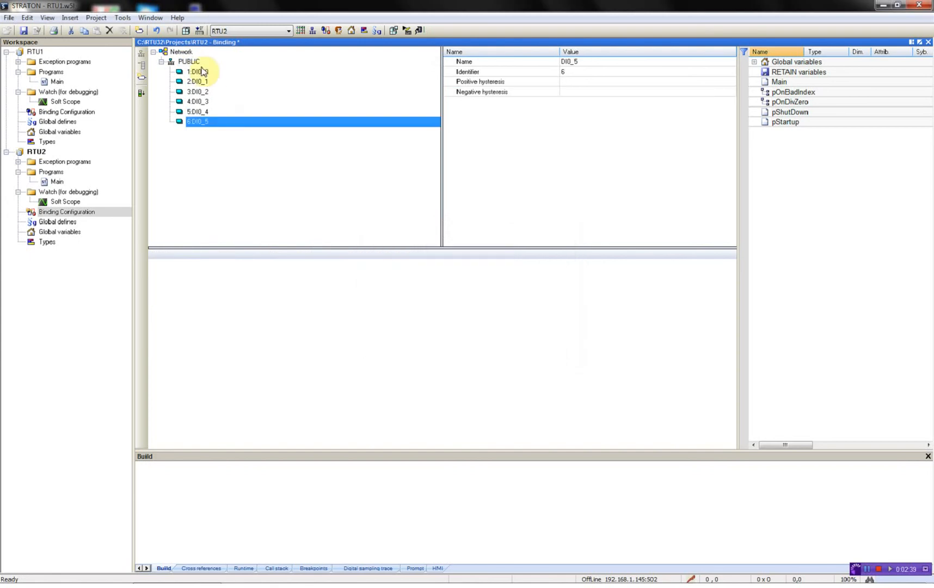
right_click(188, 61)
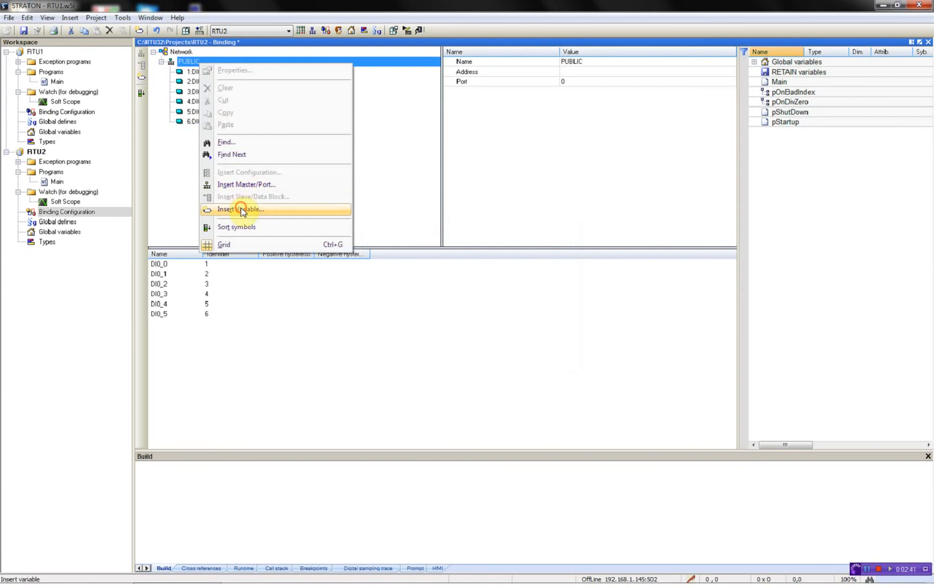
left_click(240, 208)
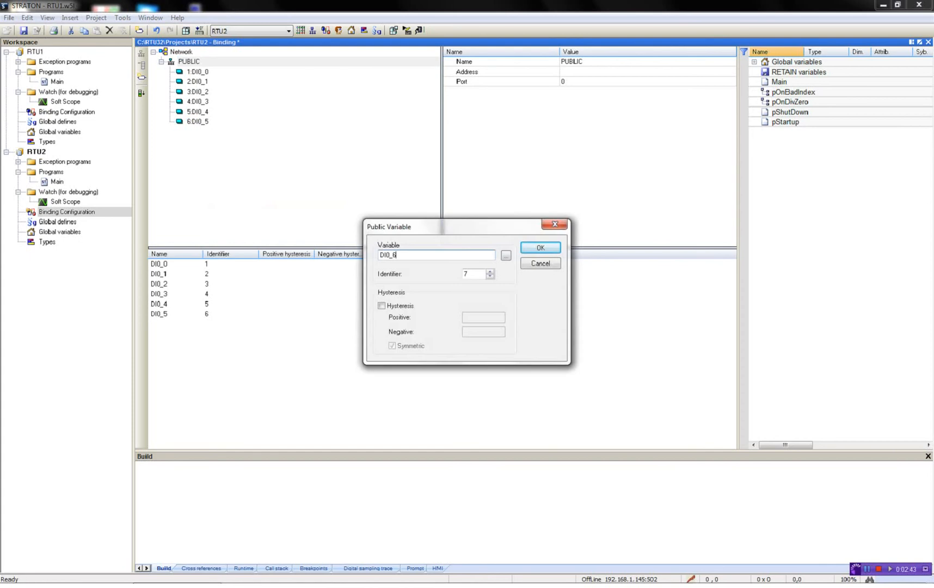
left_click(539, 247)
type("DI")
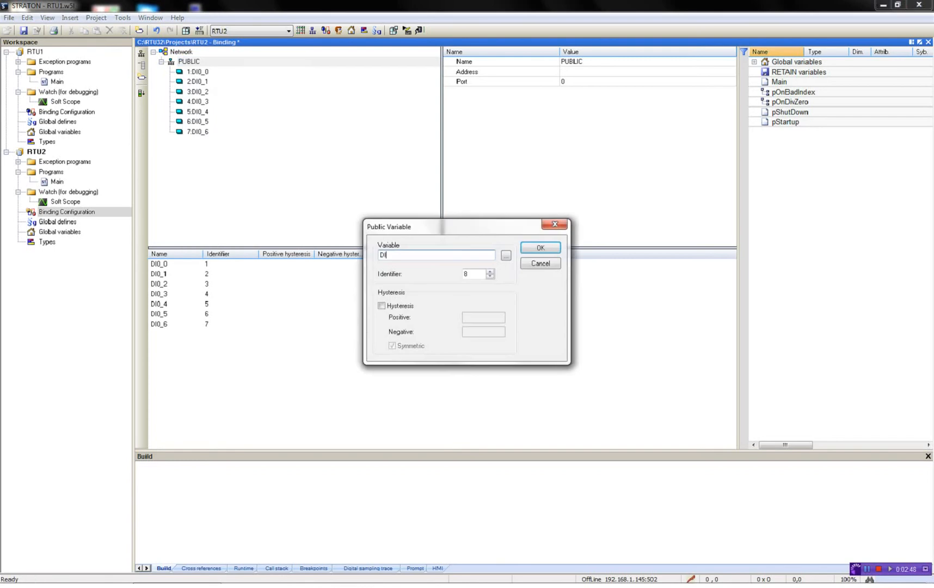
left_click(538, 247)
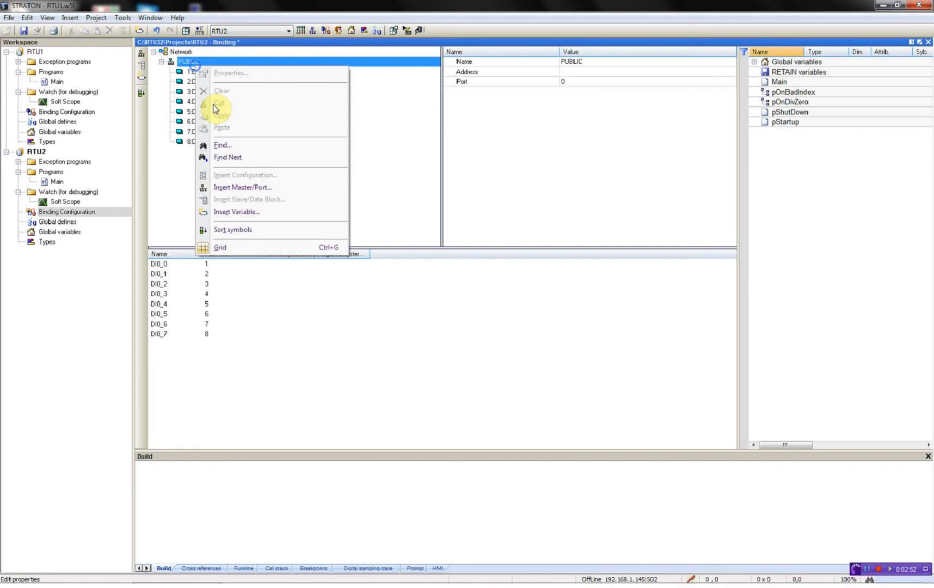
- Publish AI0_0 with identifier 9 and declare it as a new global UINT variable
left_click(237, 211)
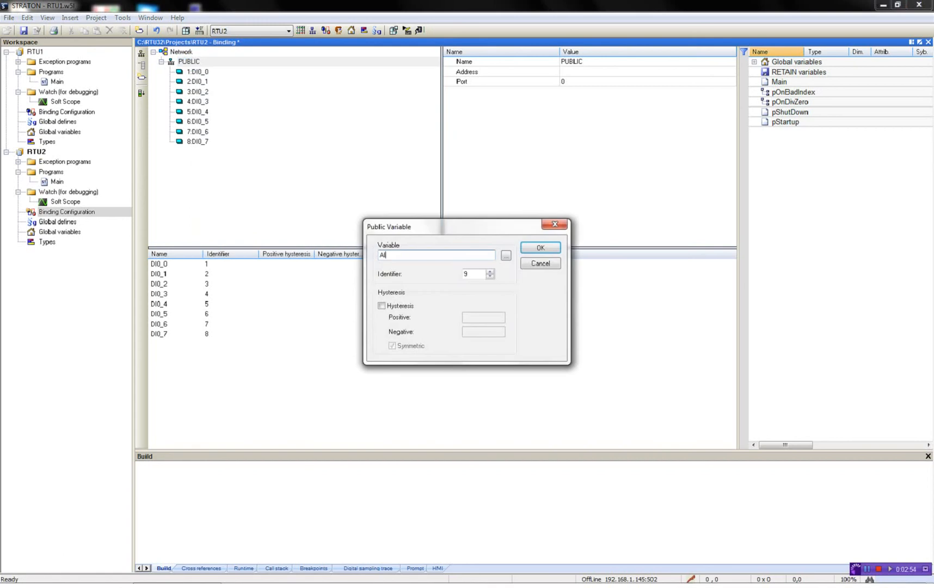
type("AIO_0")
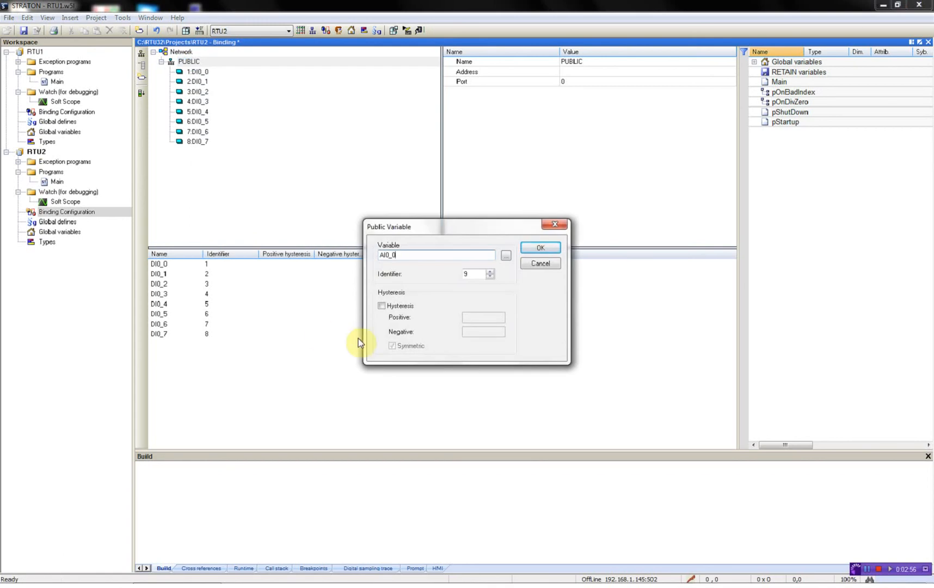
mouse_move(425, 314)
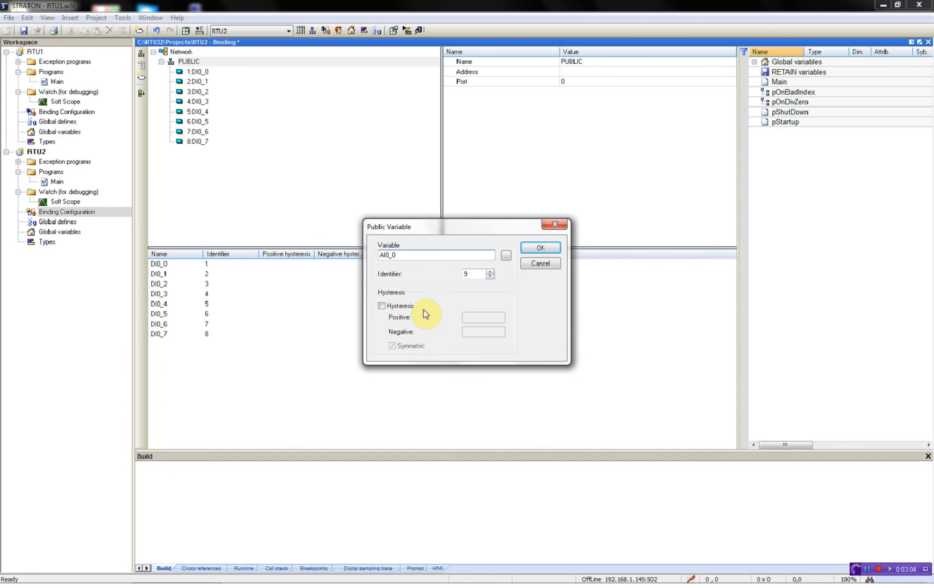
left_click(435, 255)
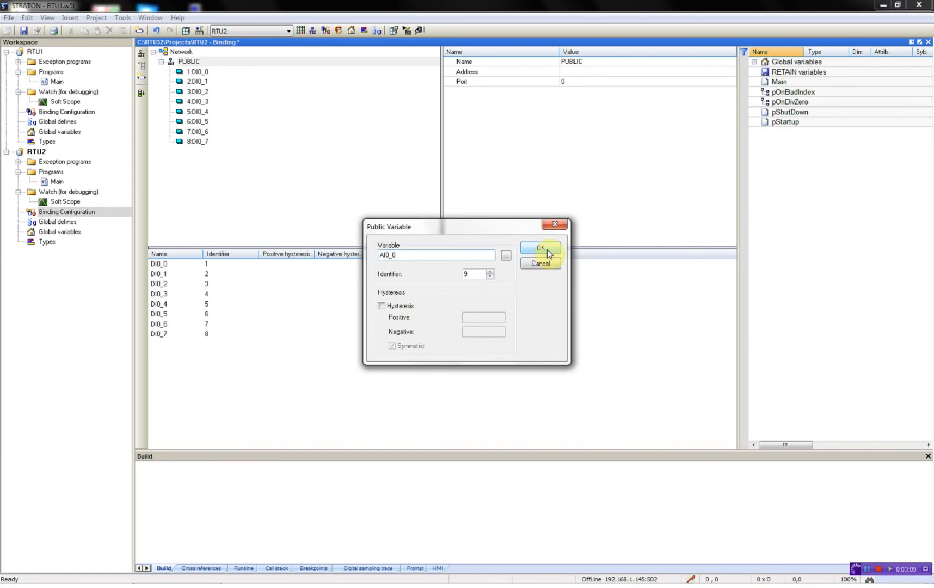
left_click(540, 248)
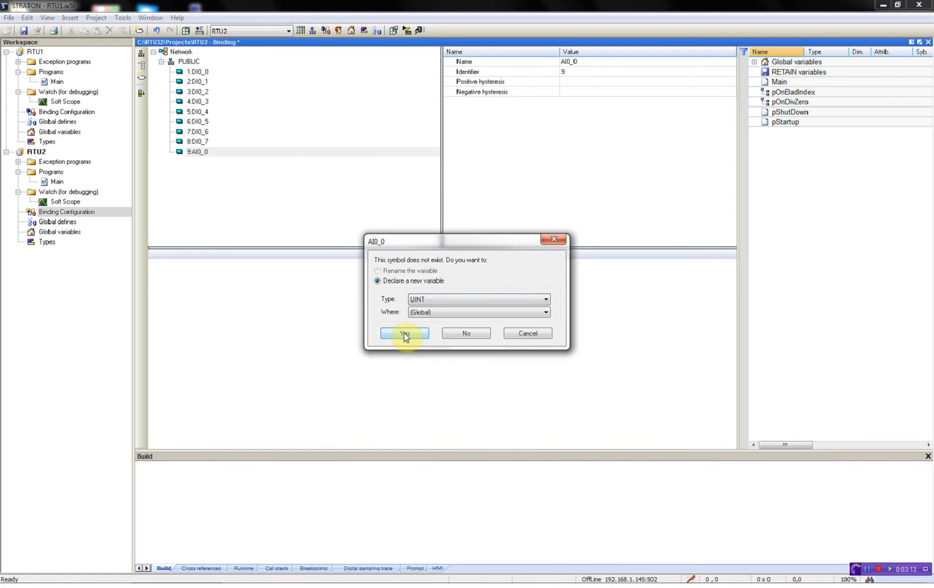
left_click(404, 333)
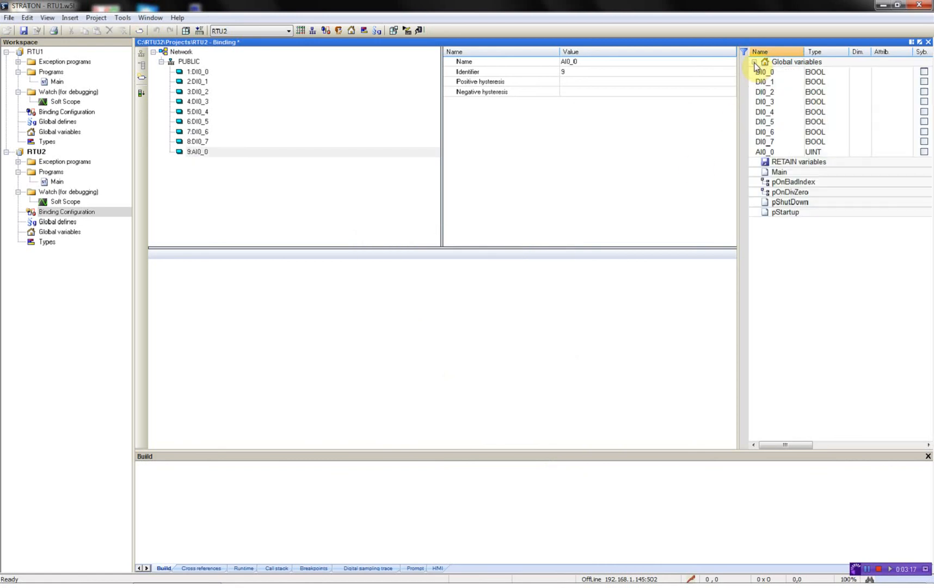
right_click(765, 71)
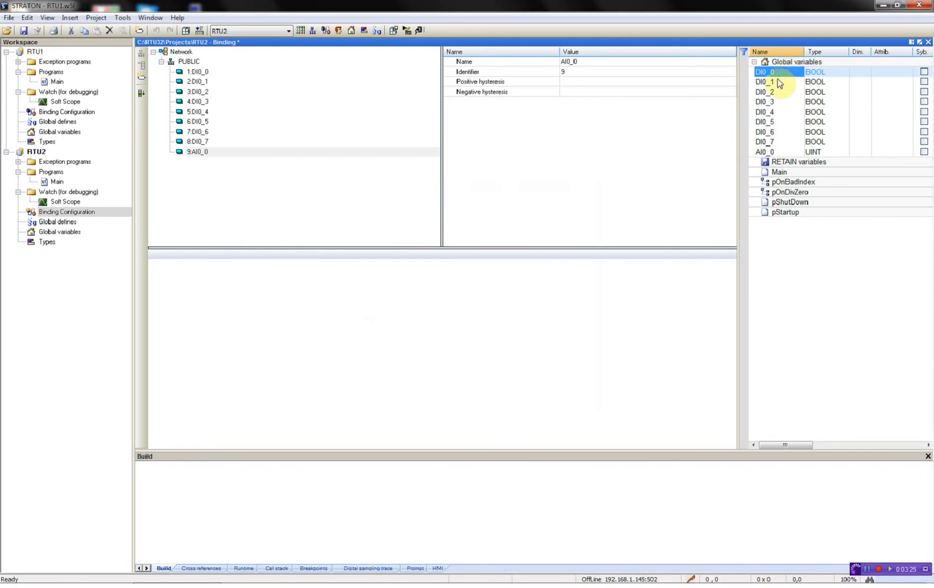
- Assign the RTU32DigIO2 profile with matching bit numbers to DI0_1, DI0_2 and DI0_3
right_click(769, 82)
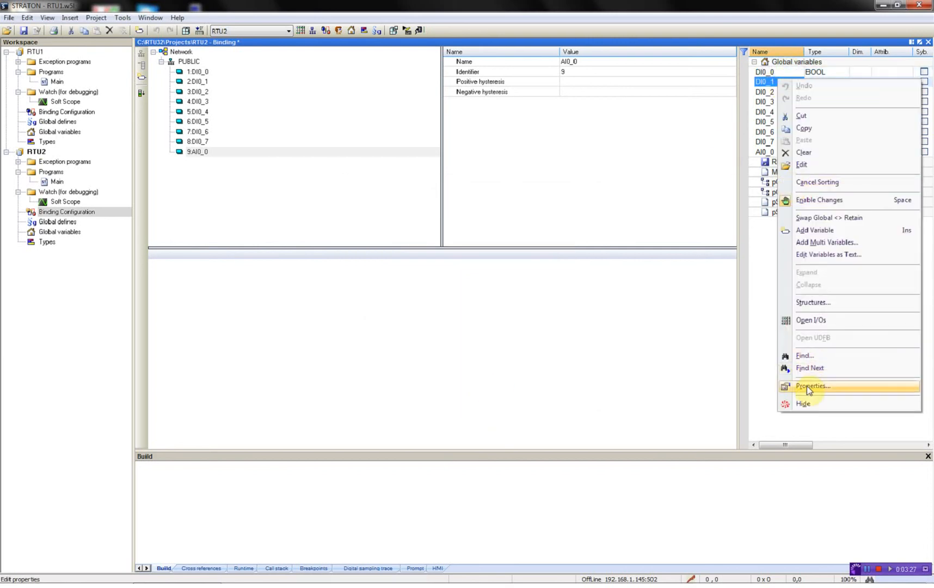
left_click(813, 386)
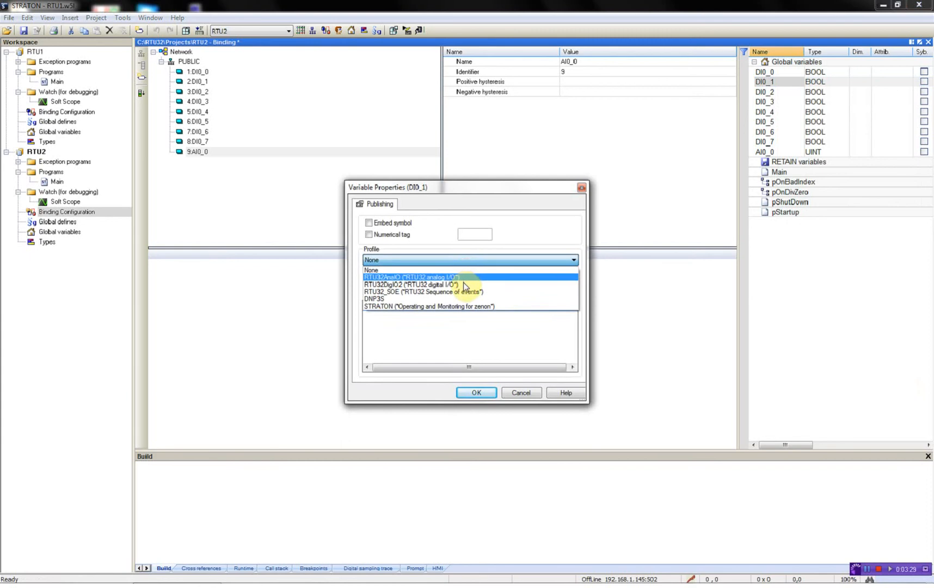
left_click(410, 284)
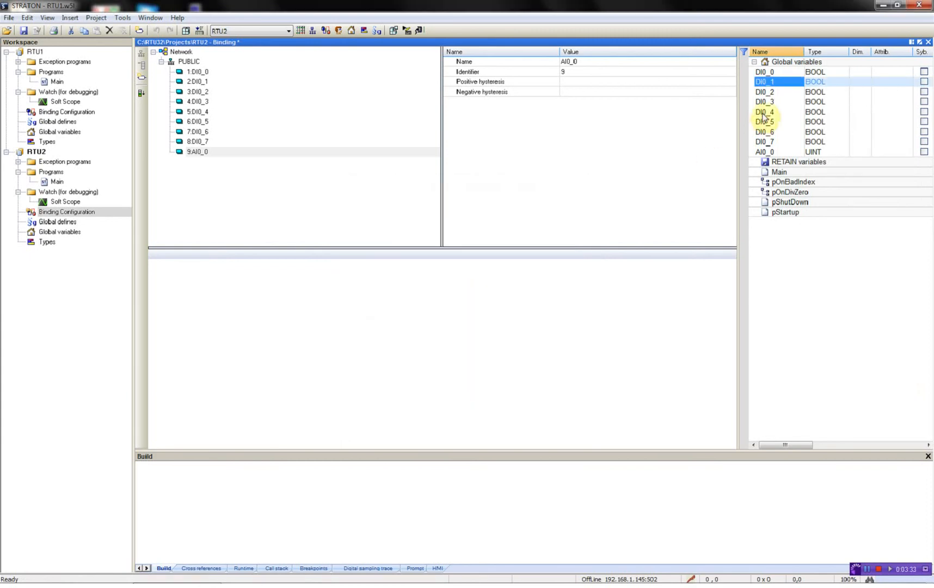
right_click(764, 92)
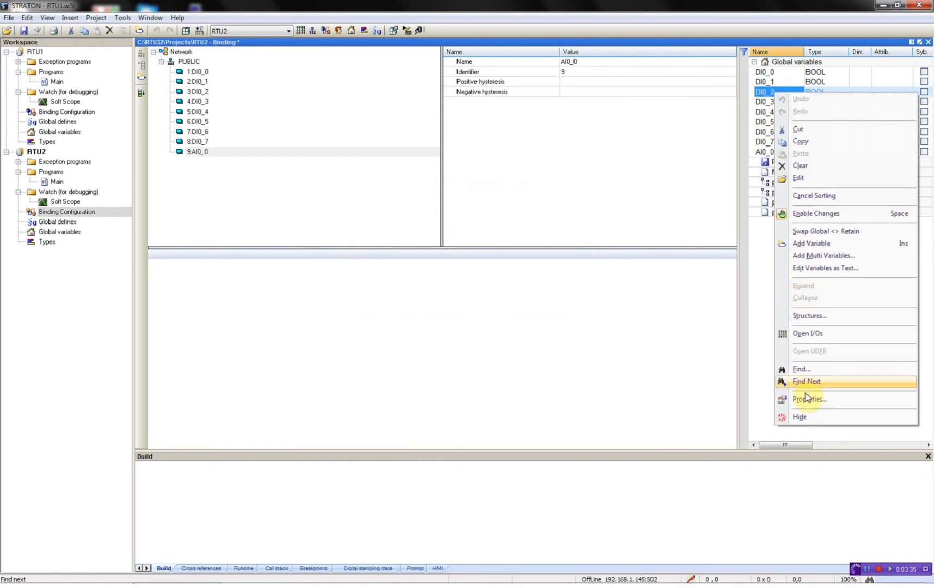
left_click(809, 398)
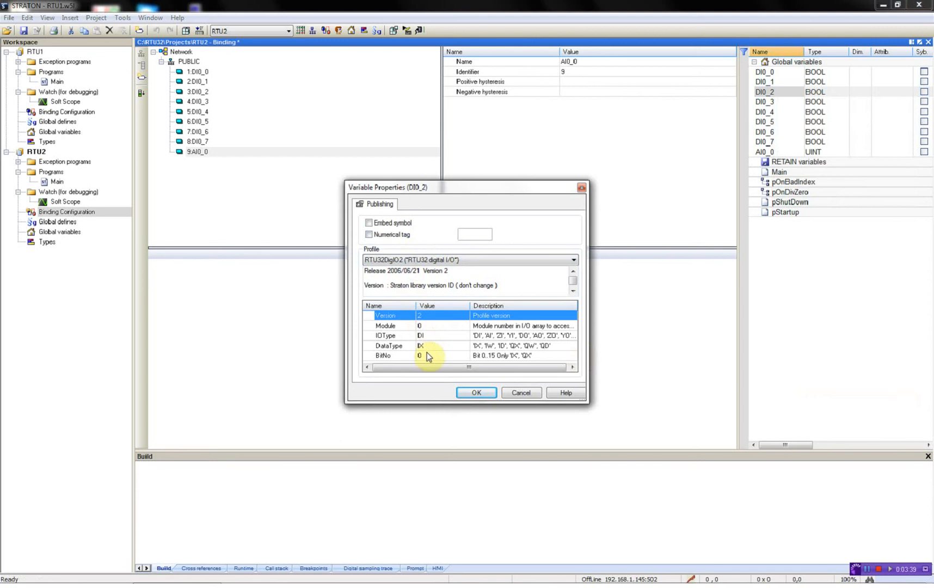
left_click(428, 355)
type("2")
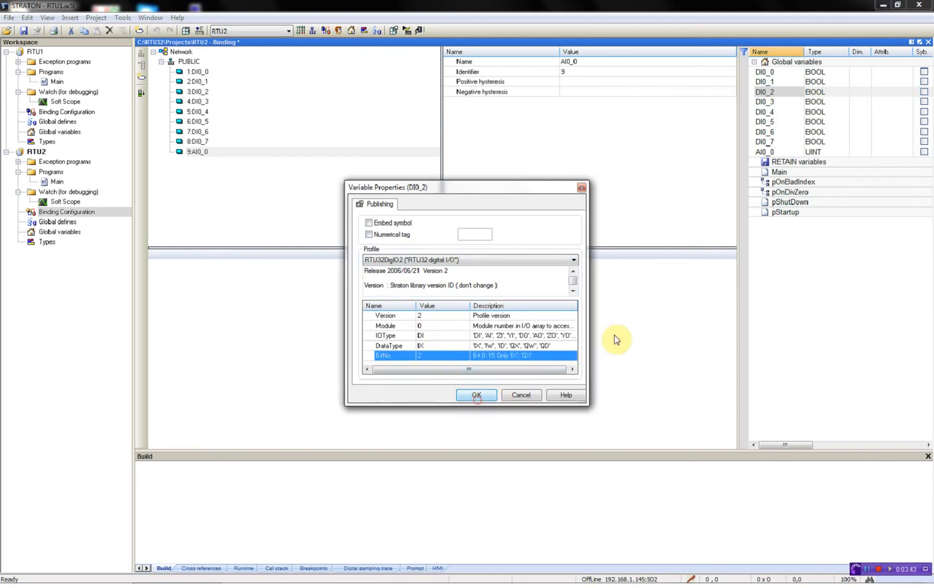
left_click(476, 395)
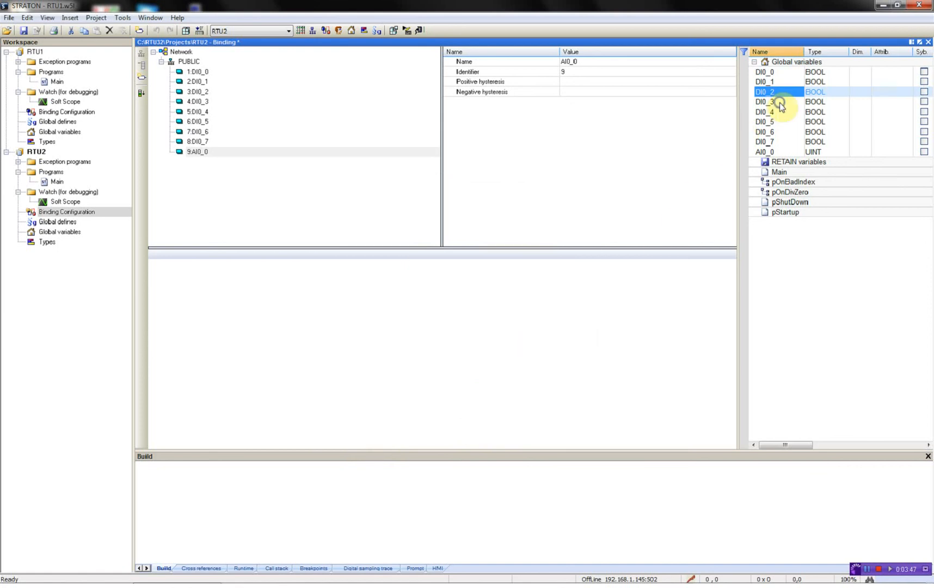
double_click(764, 101)
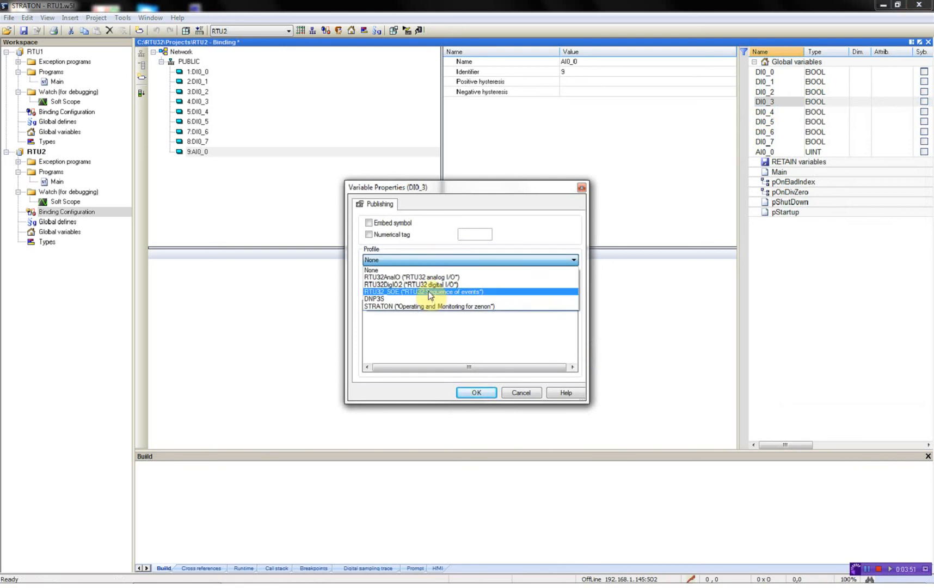
left_click(410, 285)
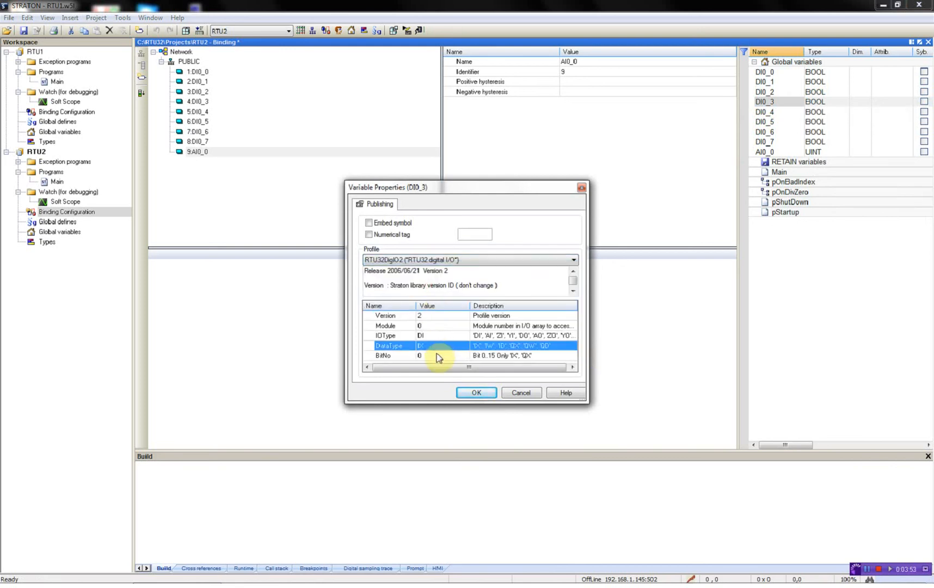
left_click(475, 393)
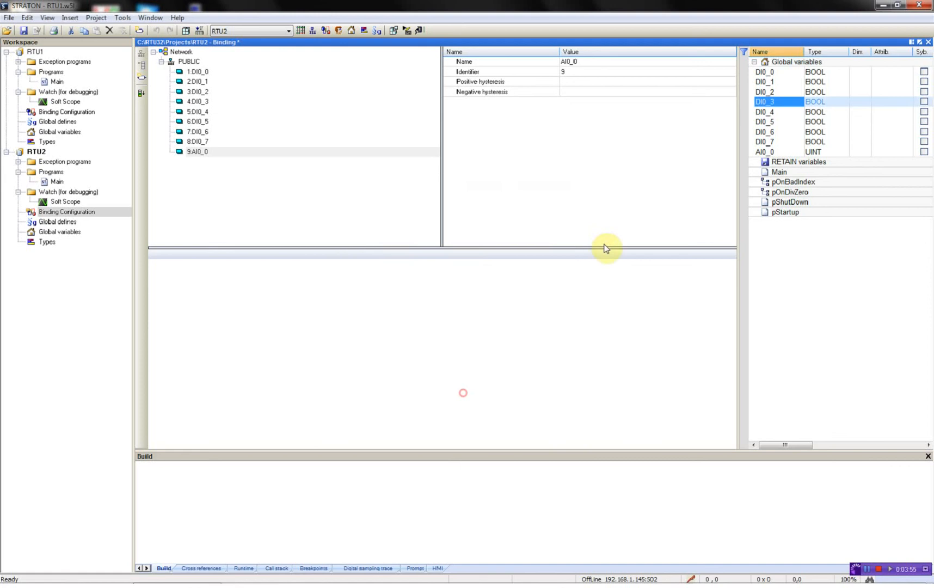
- Assign the RTU32DigIO2 profile with matching bit numbers to DI0_4 through DI0_7
right_click(764, 112)
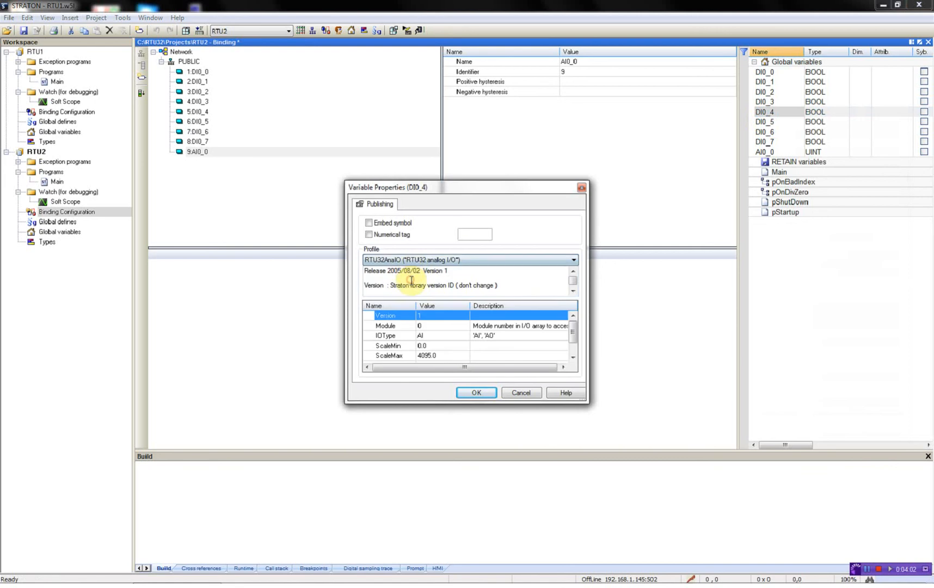
left_click(573, 259)
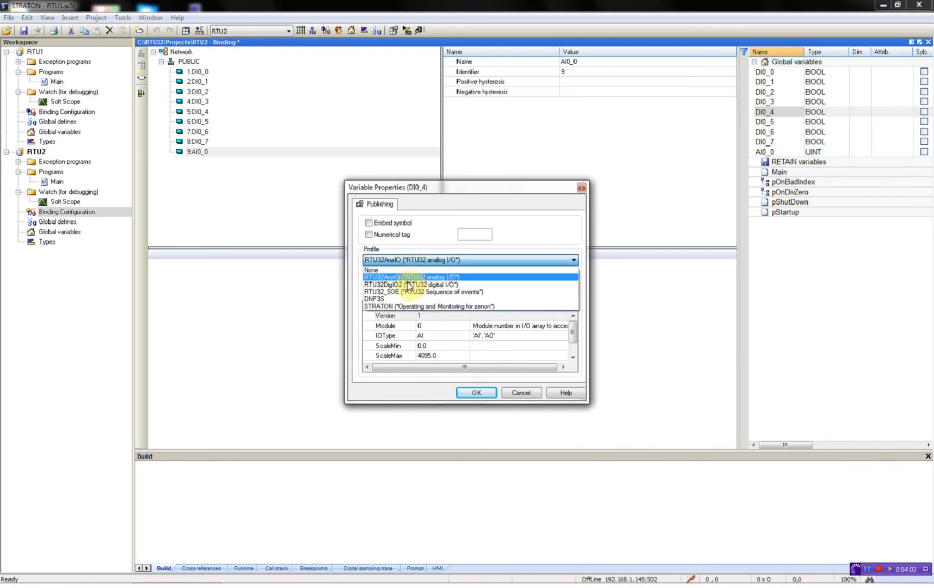
left_click(409, 284)
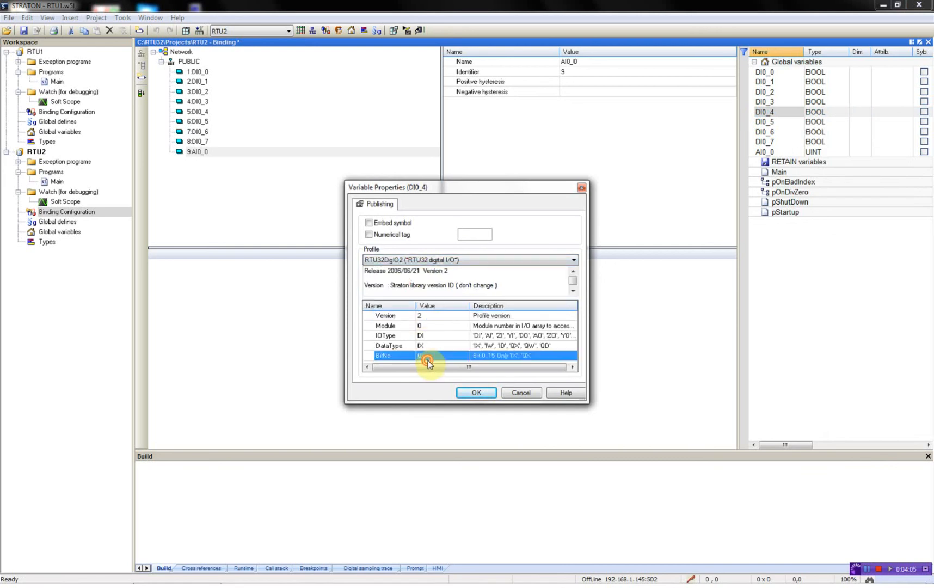
left_click(475, 392)
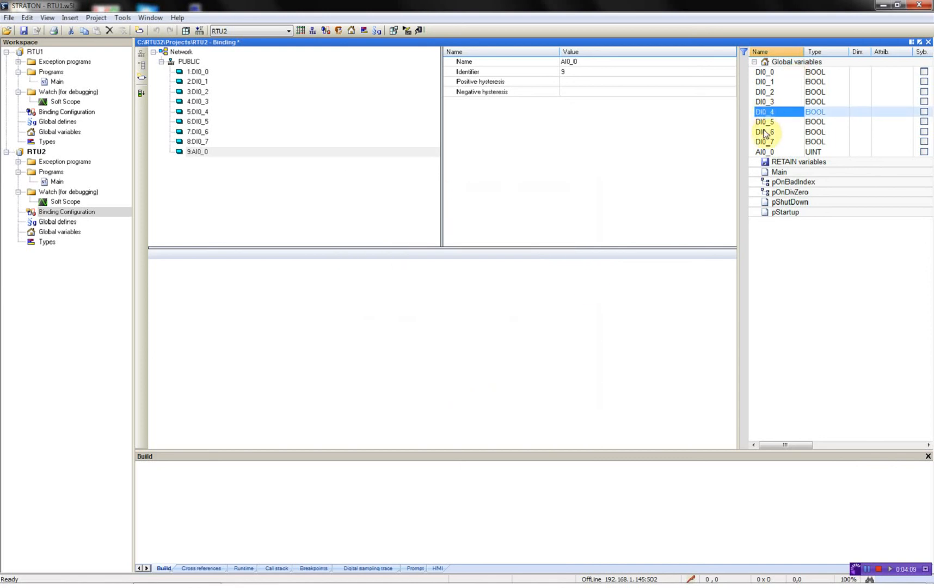
double_click(764, 121)
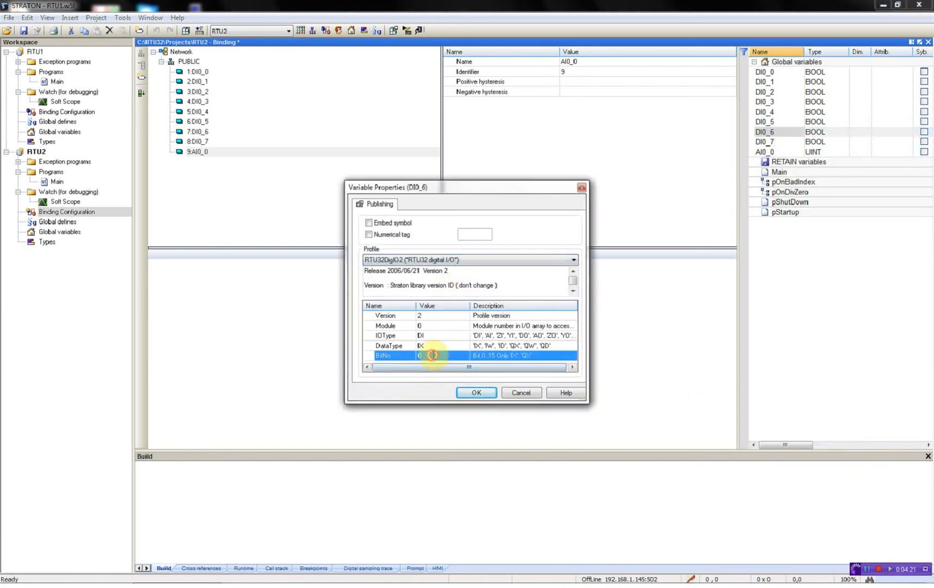
left_click(476, 392)
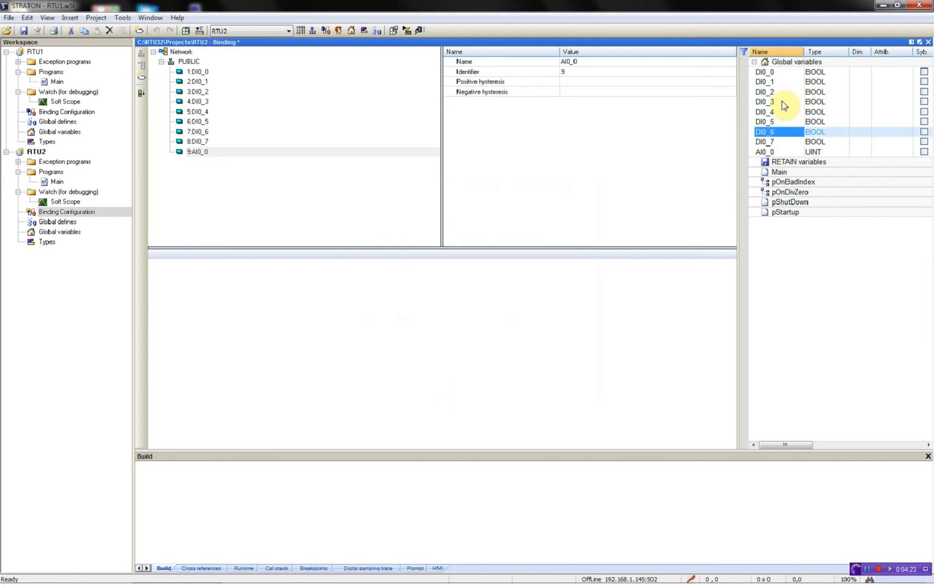
right_click(764, 141)
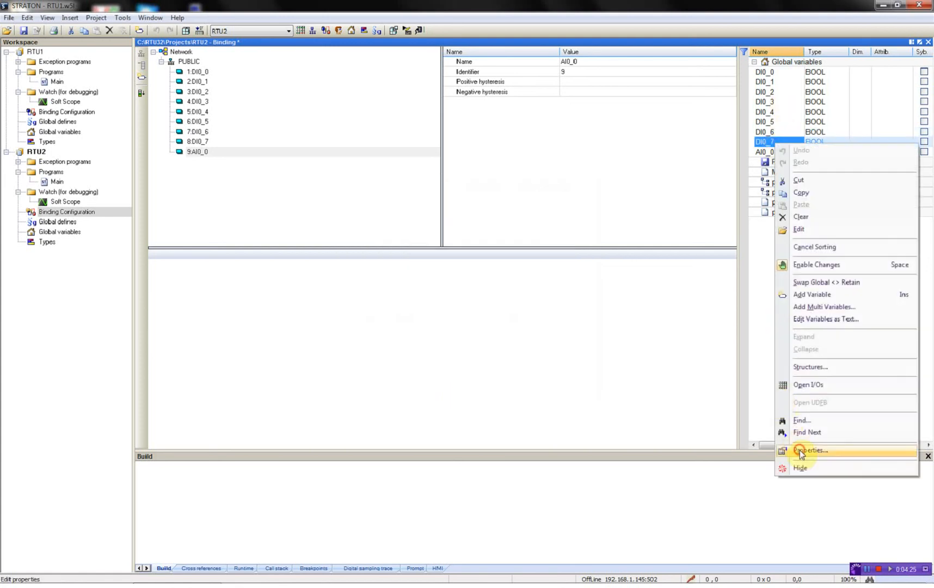
left_click(809, 449)
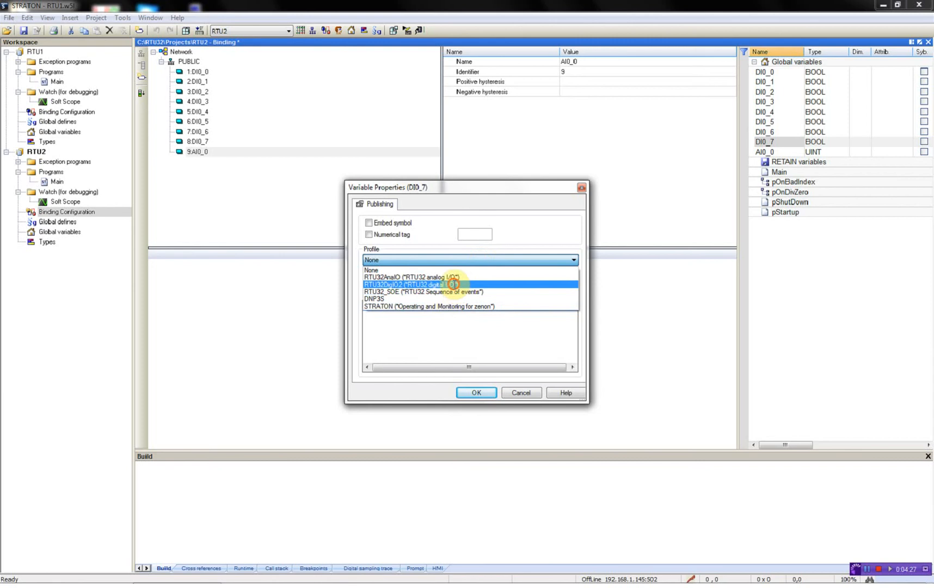
left_click(417, 284)
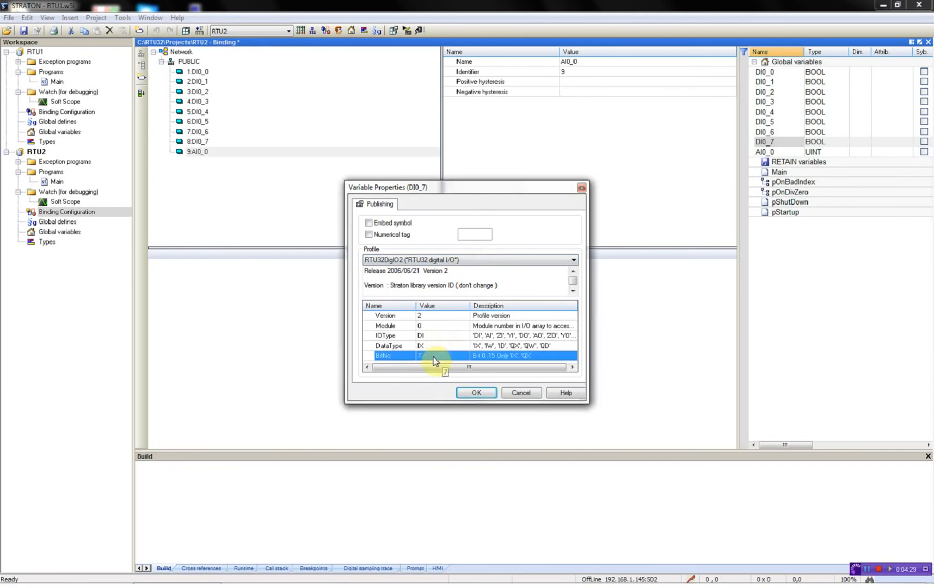
left_click(476, 393)
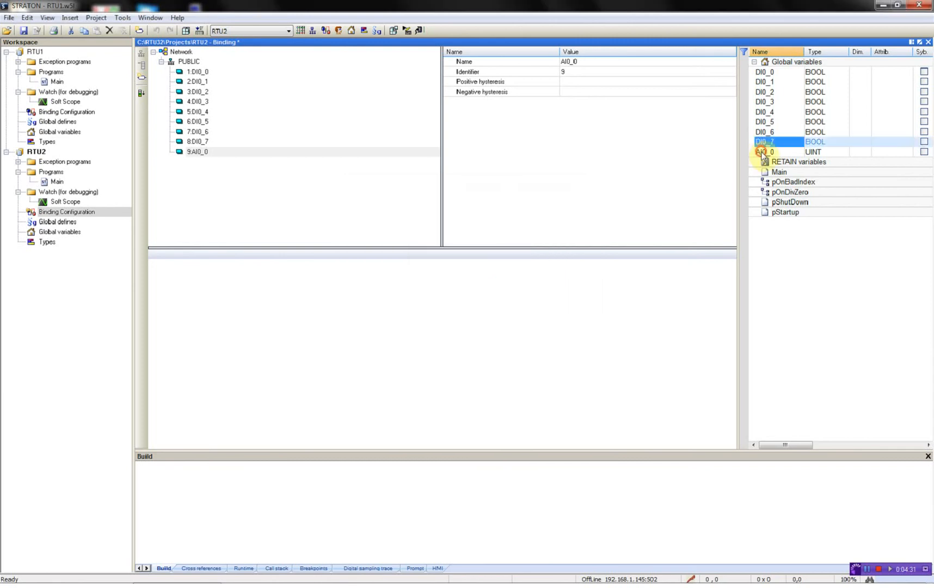
- Confirm AI0_0's RTU32AnaIO profile as an AI input scaled 0 to 16383
double_click(764, 151)
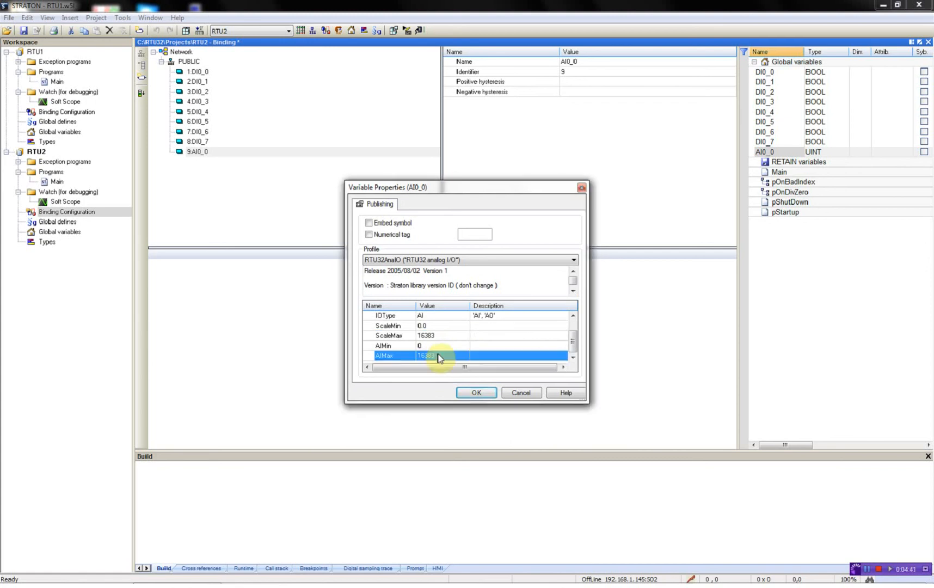
left_click(476, 393)
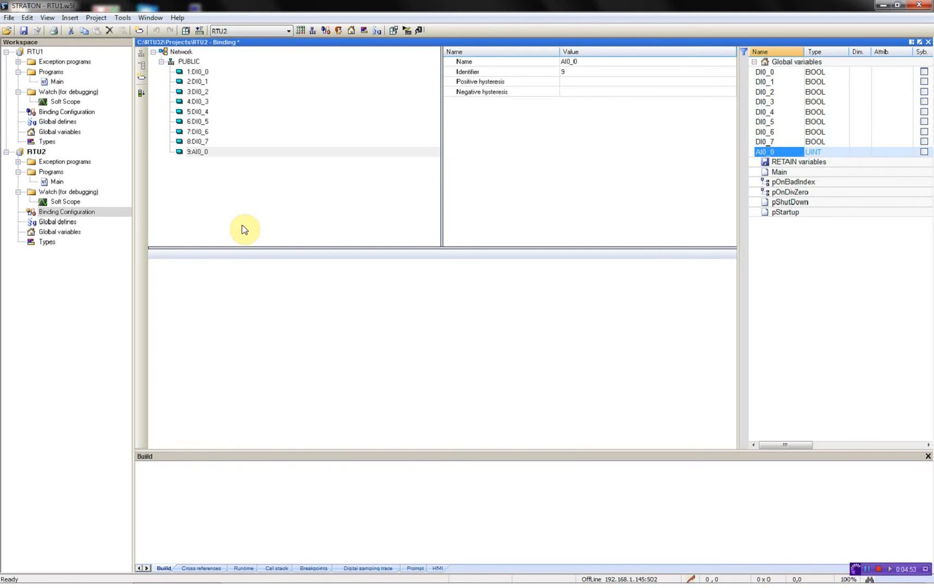
mouse_move(76, 90)
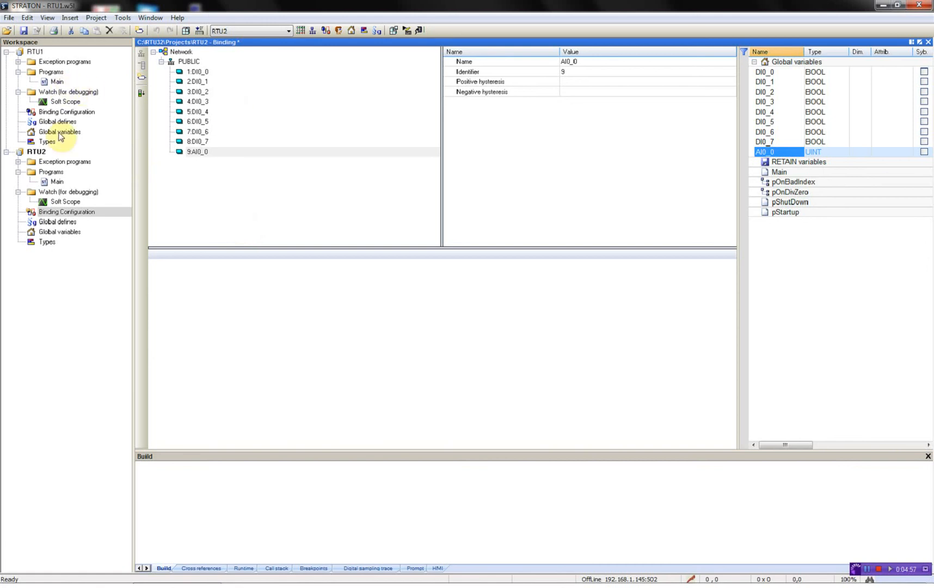
- In RTU1's global variables, add RTU1_DI0_0 through RTU1_DI0_7 and RTU1_AI0_0
double_click(58, 132)
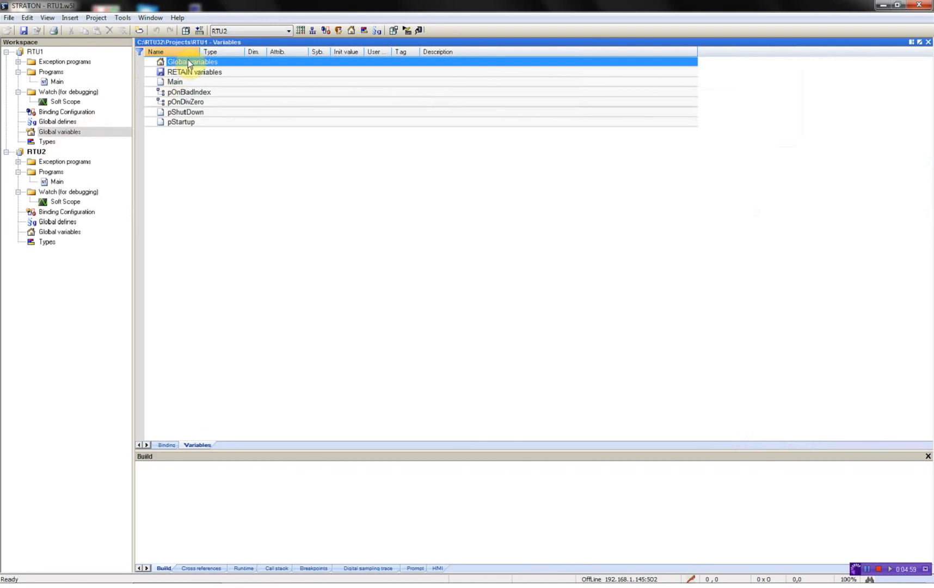
mouse_move(191, 62)
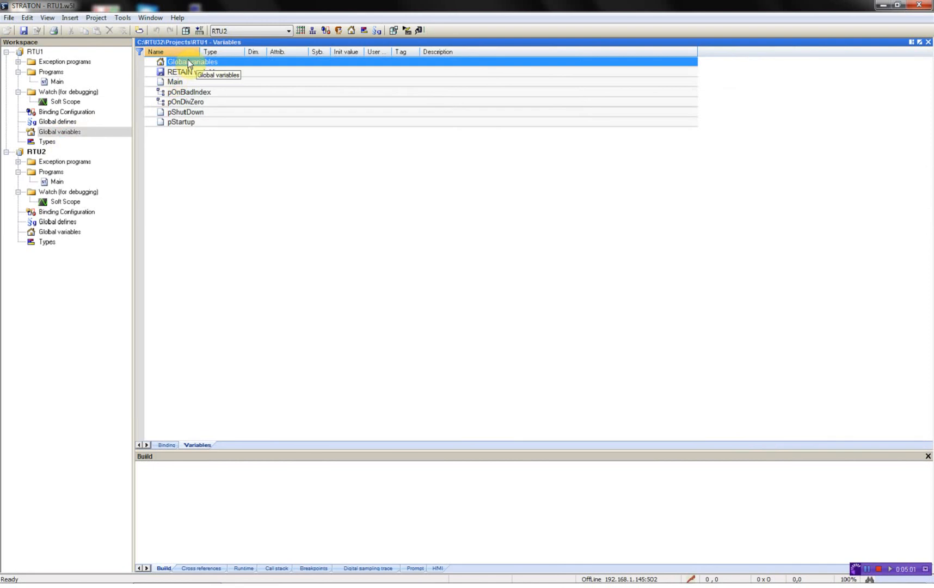
type("RTu")
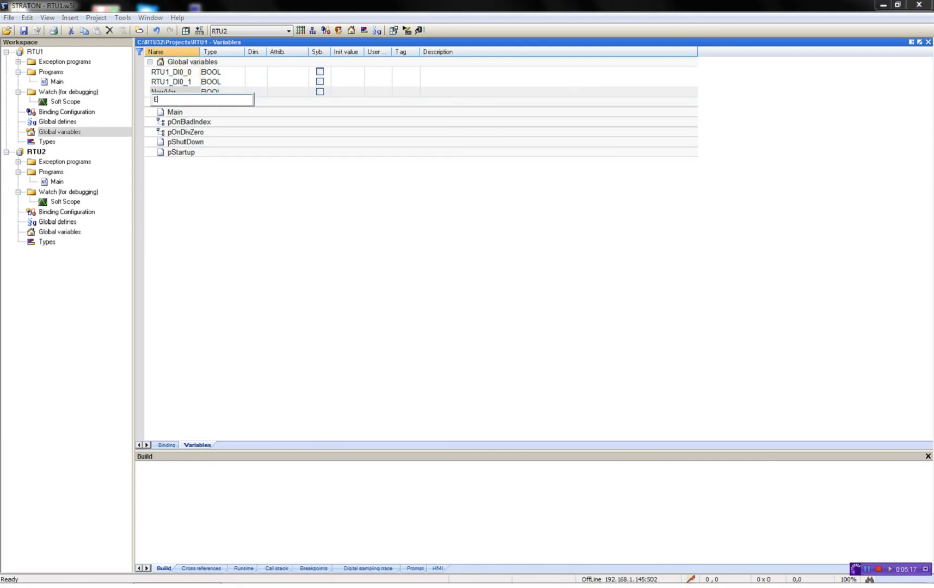
type("RTU1_DI")
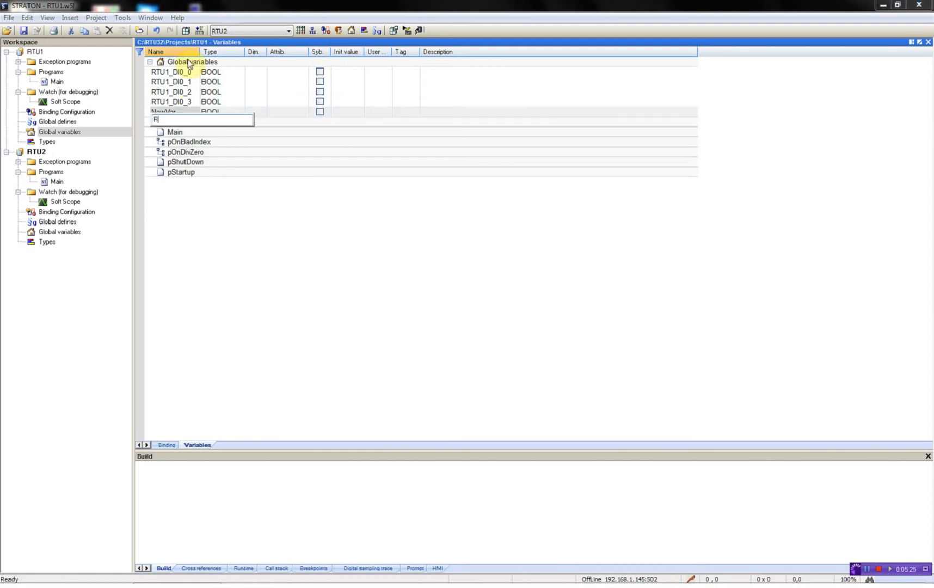
type("TU1_DI0_4")
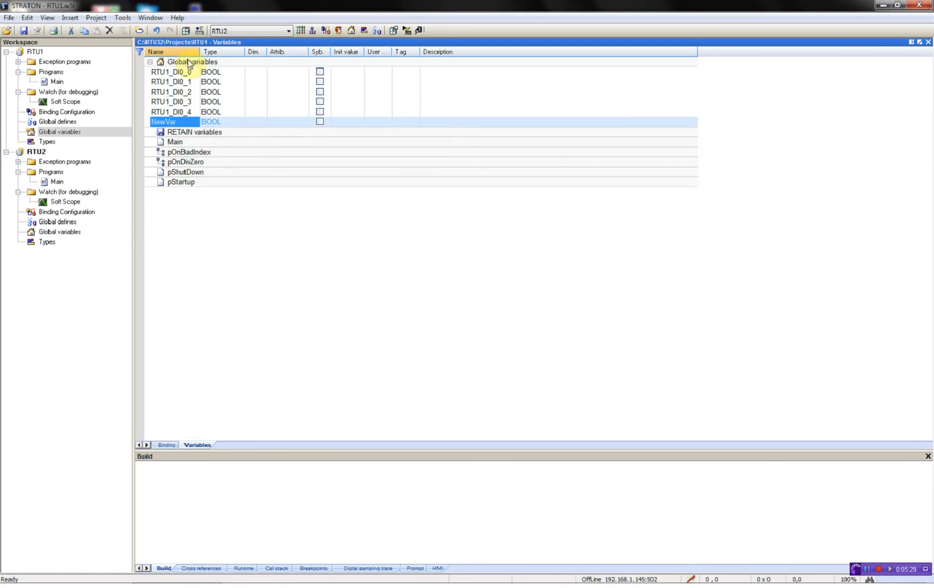
type("RTU1_DI")
type("RTY1")
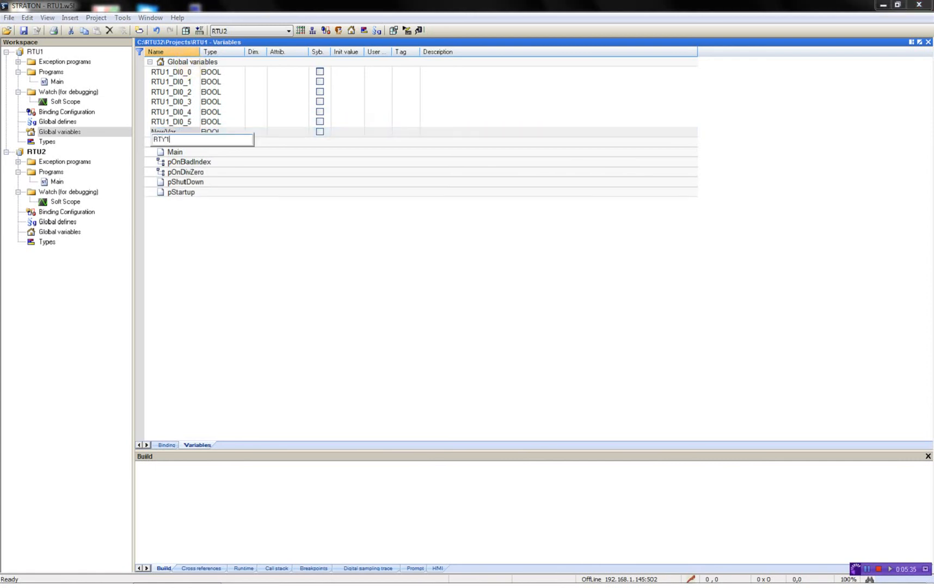
key("Backspace")
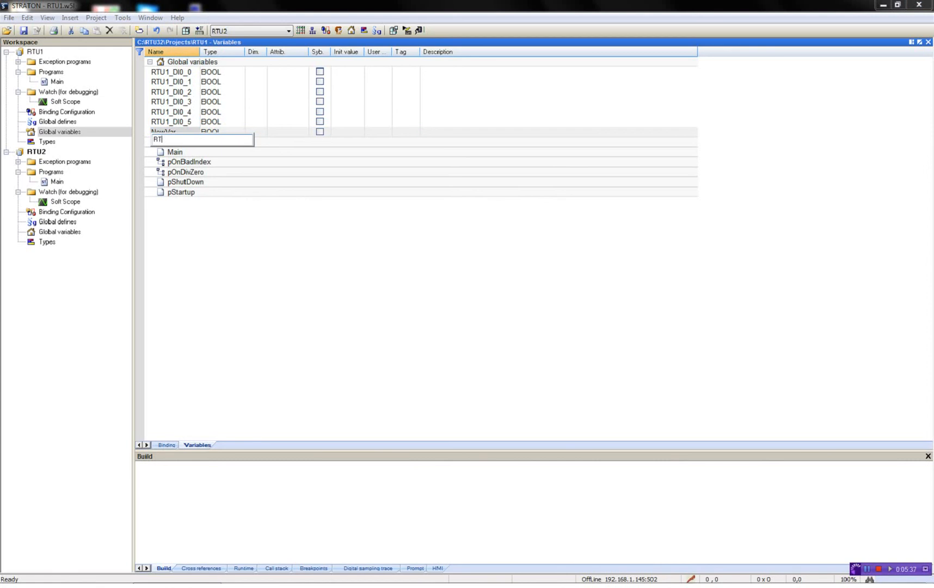
type("U1_DI0_6")
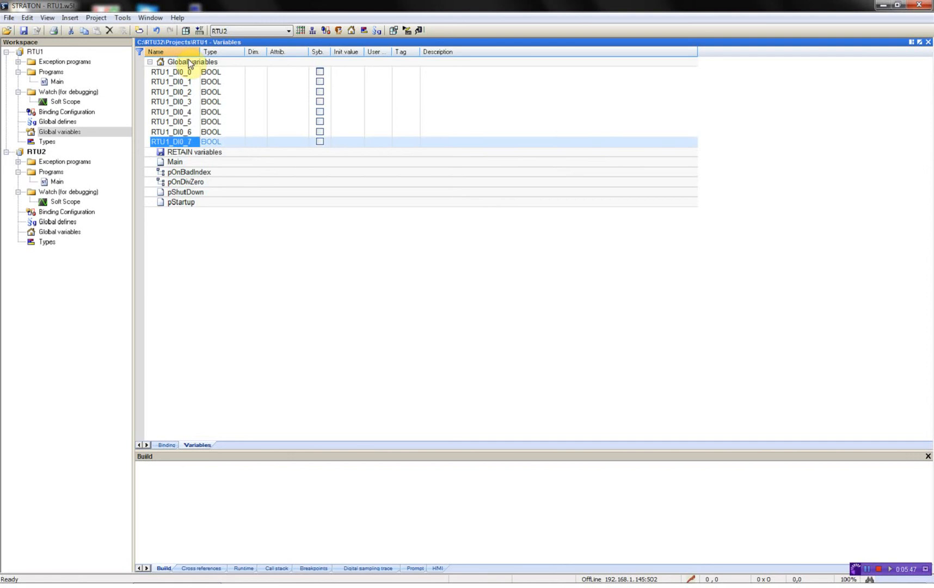
type("RTU1_AI0_0")
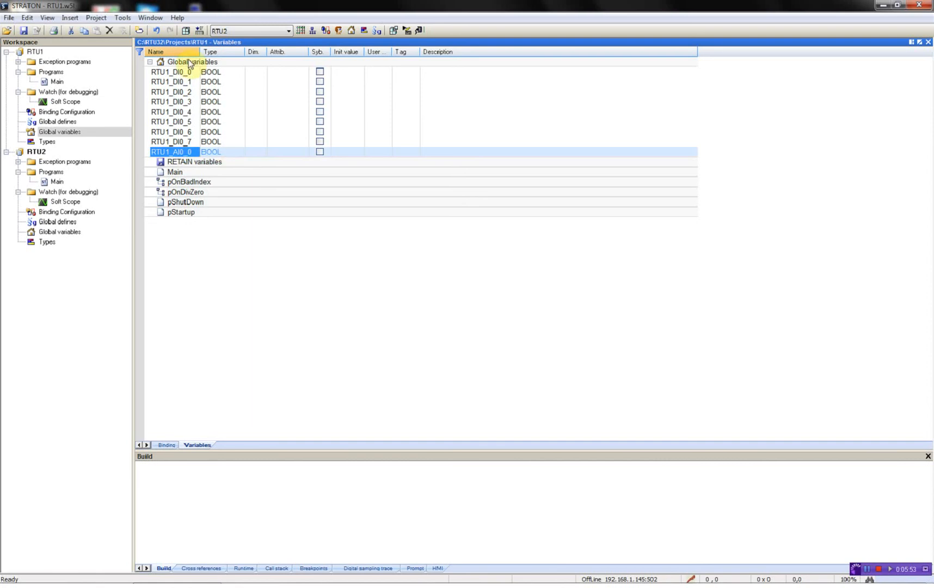
- Make RTU1_AI0_0 a UINT and add TimeStamp (TIME) and ConnectionStatus (DINT) variables
left_click(227, 152)
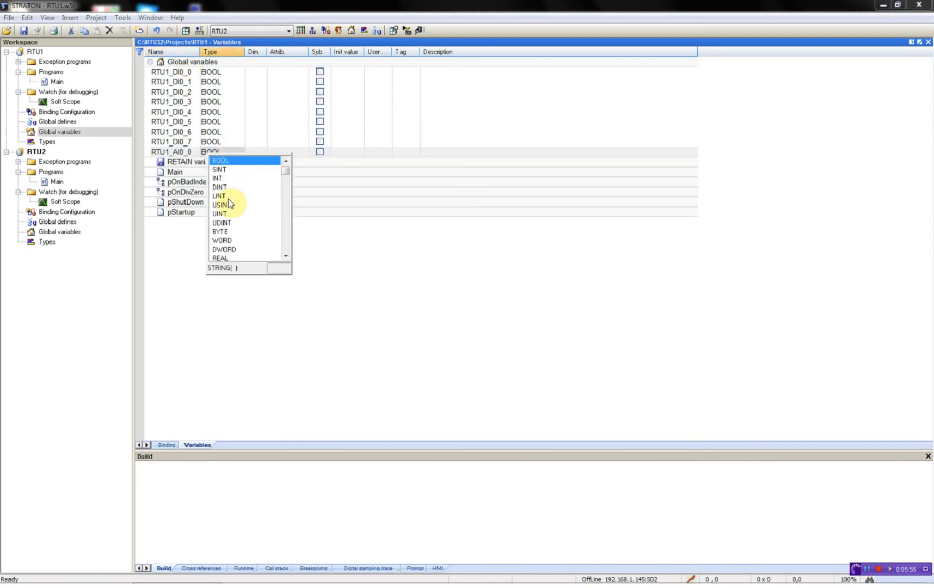
left_click(220, 214)
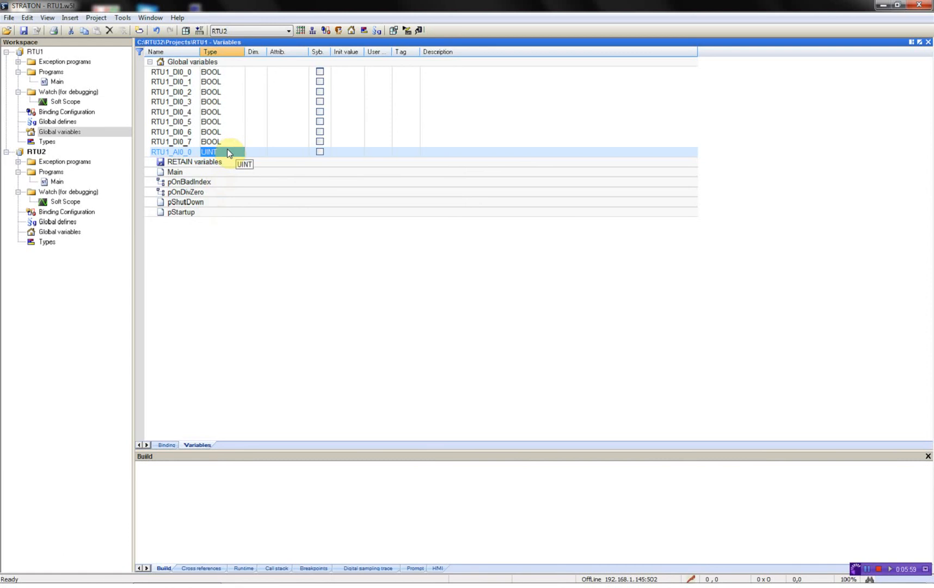
type("TIME")
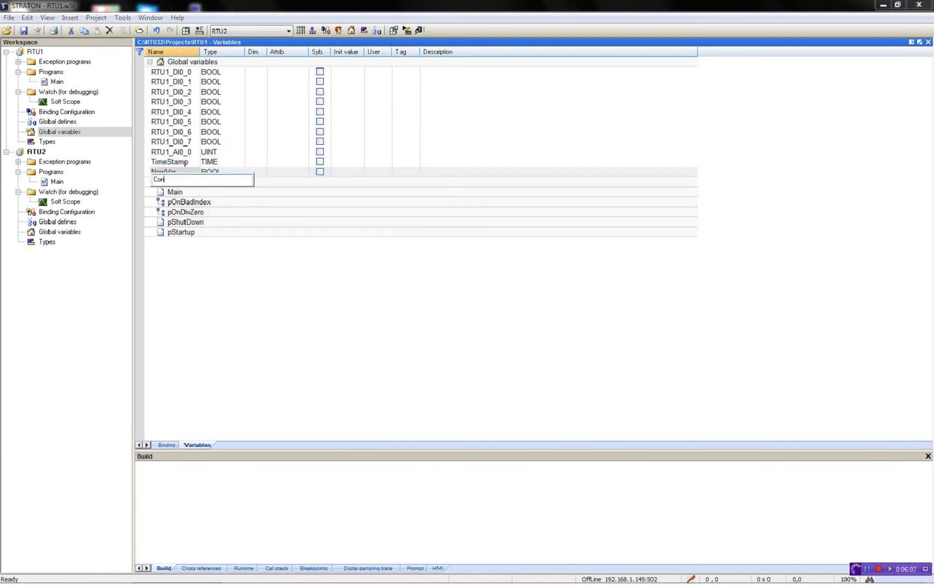
type("ConnectionSta")
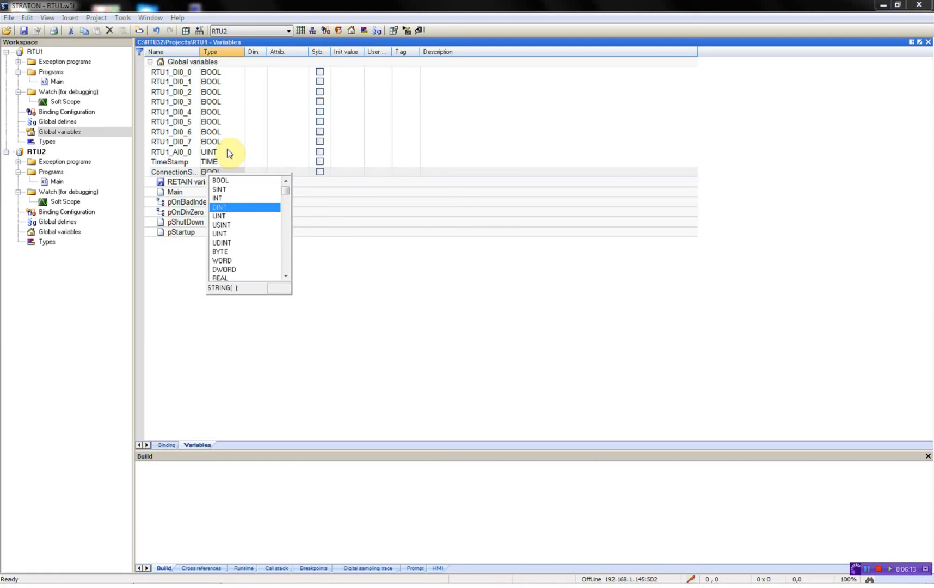
left_click(219, 207)
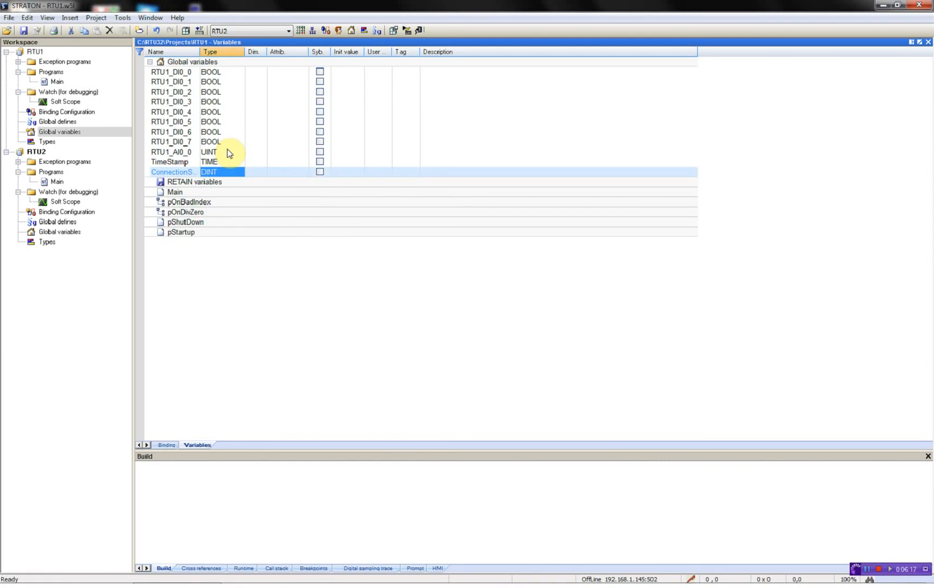
mouse_move(122, 69)
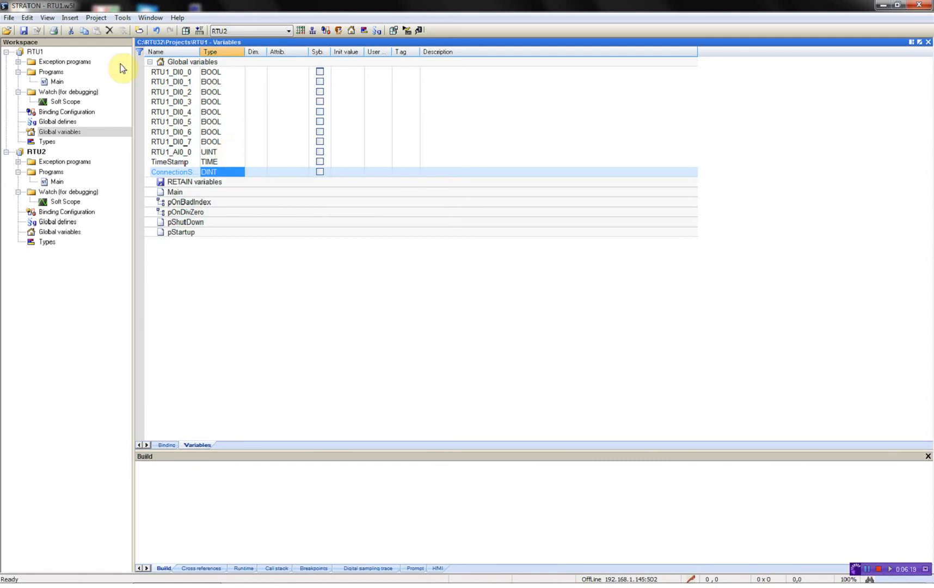
- Open the Global Binding Editor, saving the local bindings when prompted
left_click(121, 17)
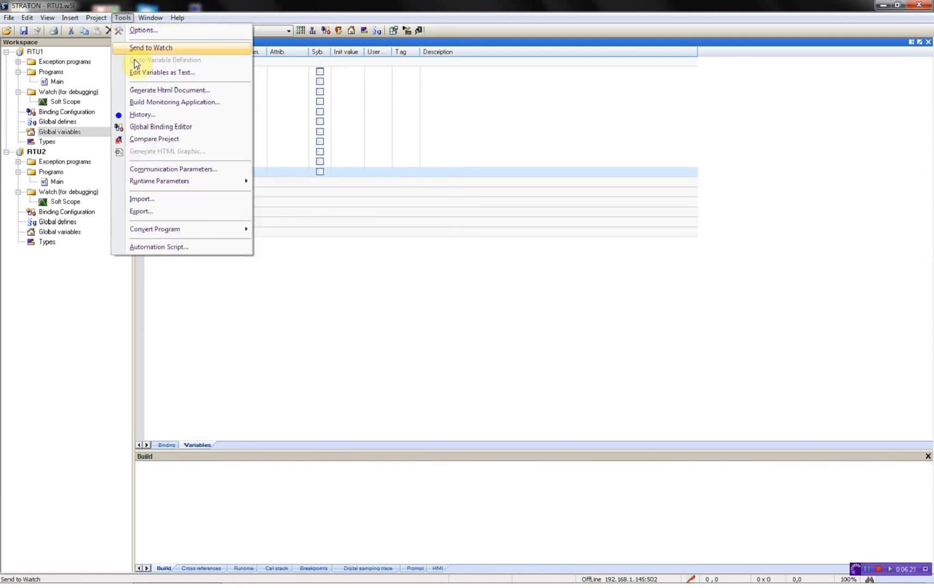
left_click(160, 126)
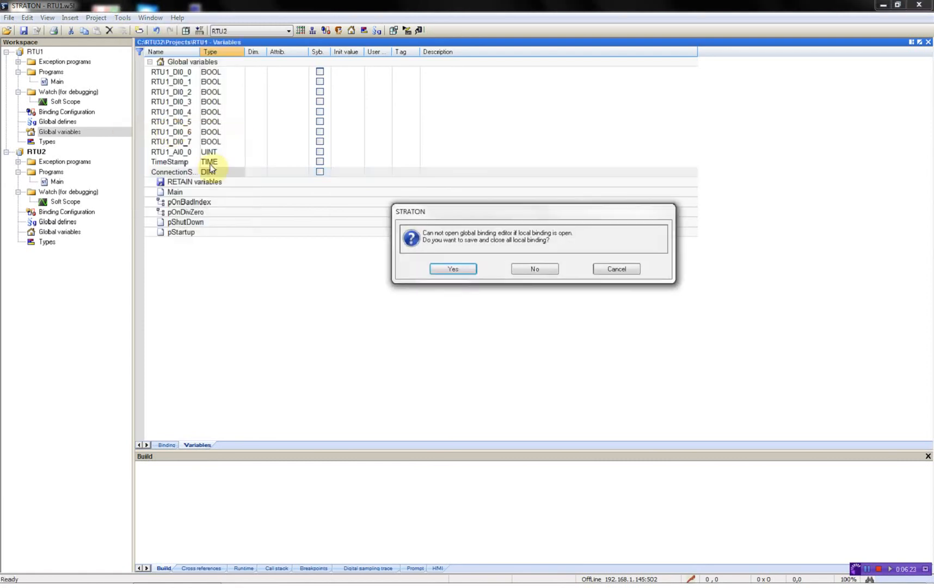
left_click(452, 268)
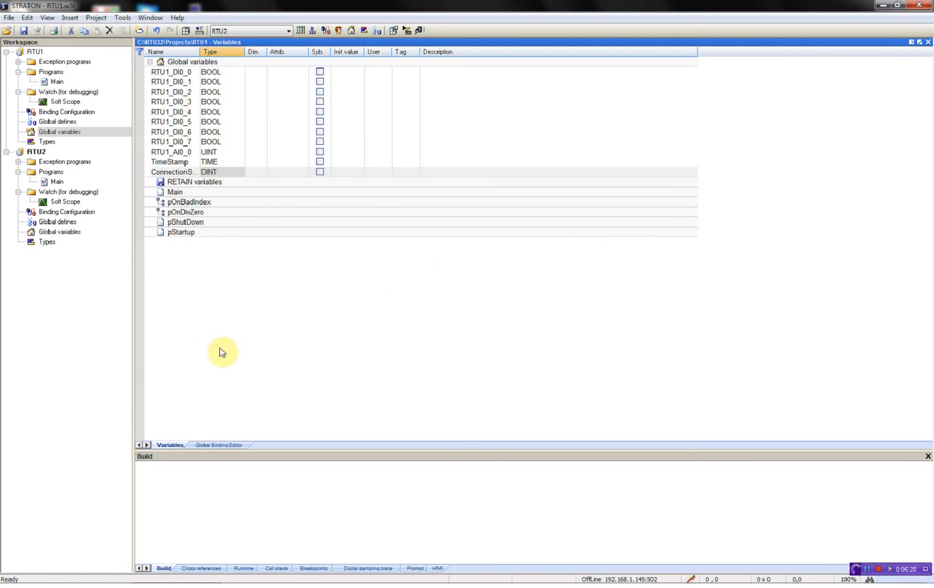
- Save and close the Global Binding Editor, then open RTU1's Binding Configuration
left_click(218, 444)
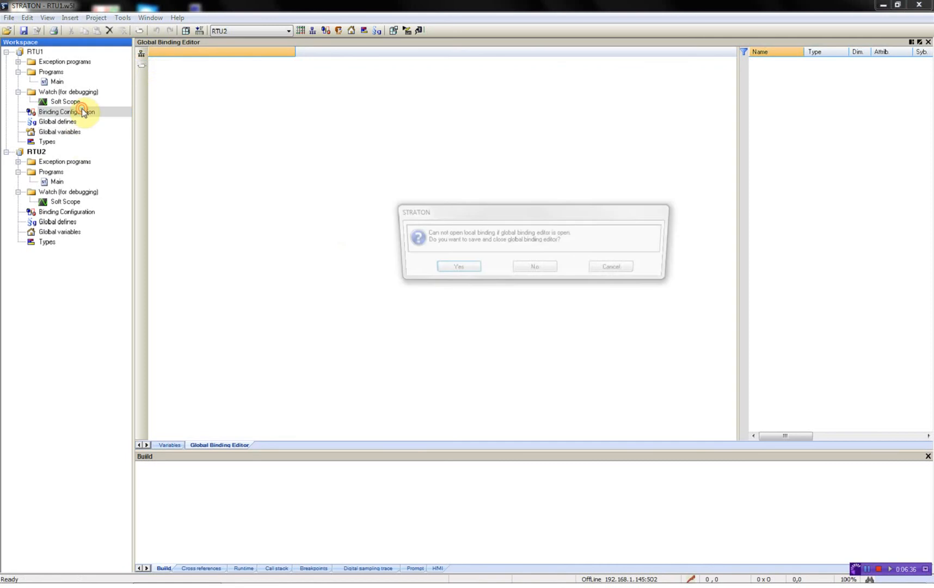
left_click(458, 266)
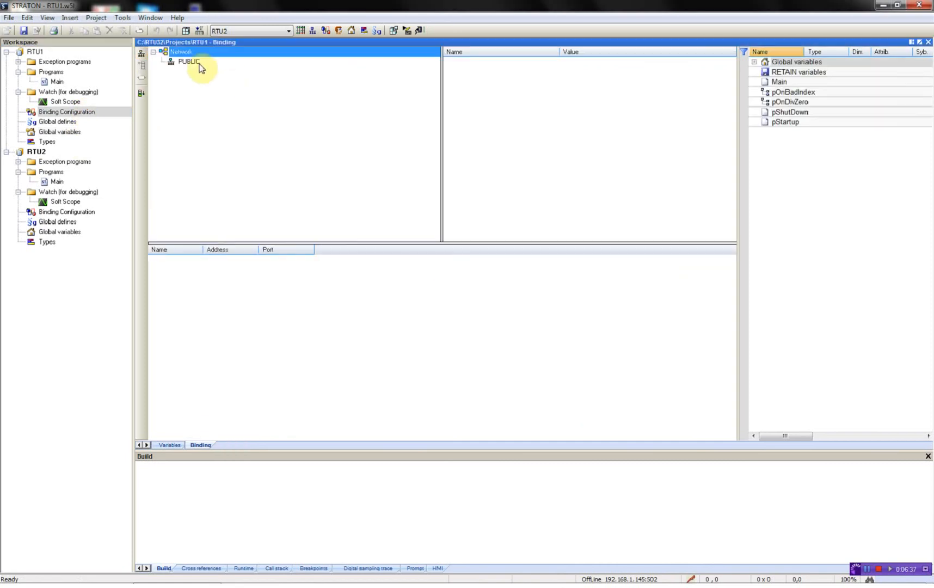
- Insert a master group named RTU2 at 192.168.1.145, port 9000, into RTU1's binding network
right_click(187, 62)
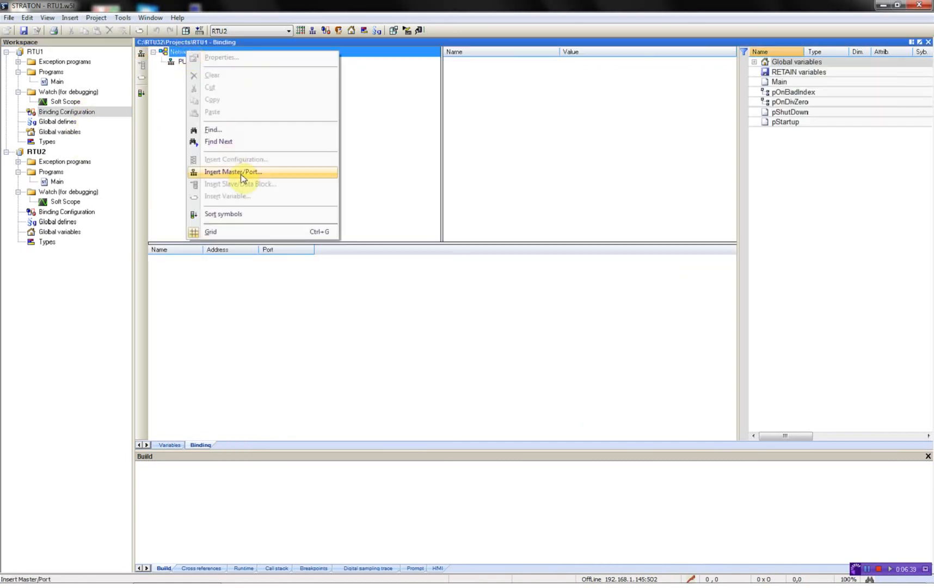
left_click(233, 172)
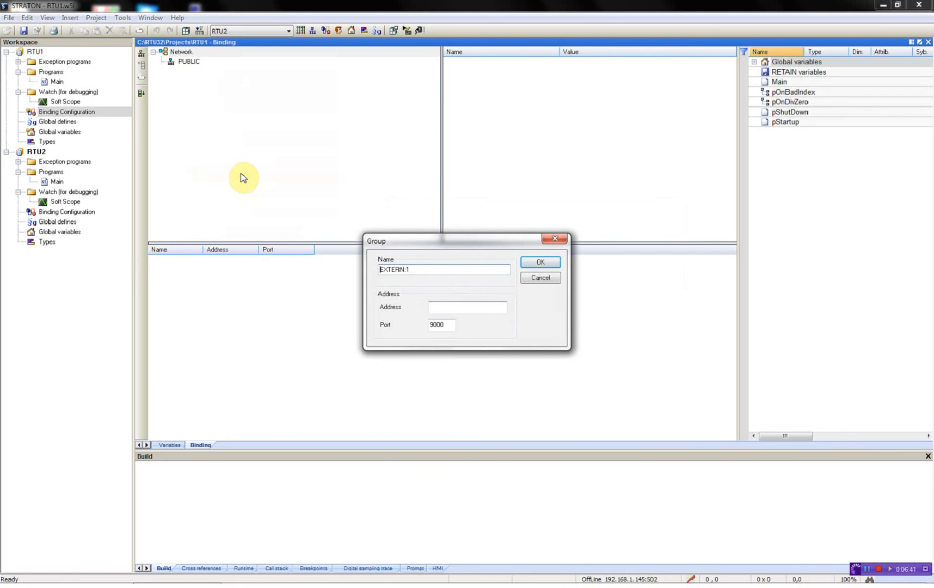
type("RTU2")
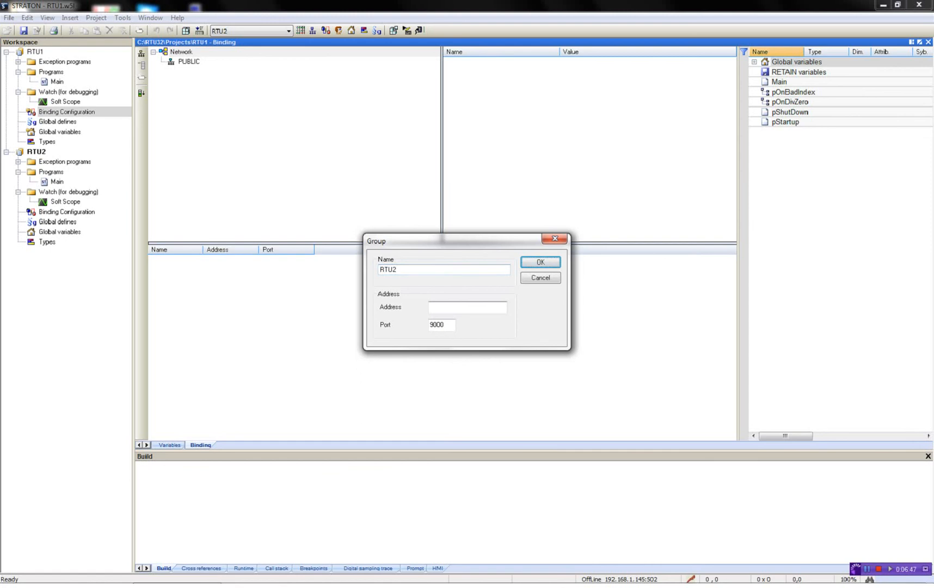
type("192.168.1.145")
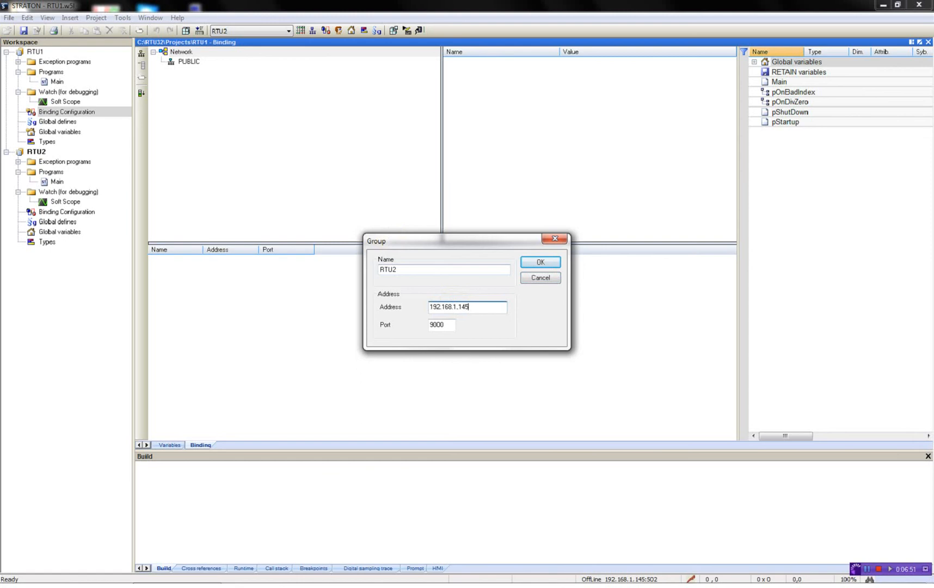
left_click(538, 261)
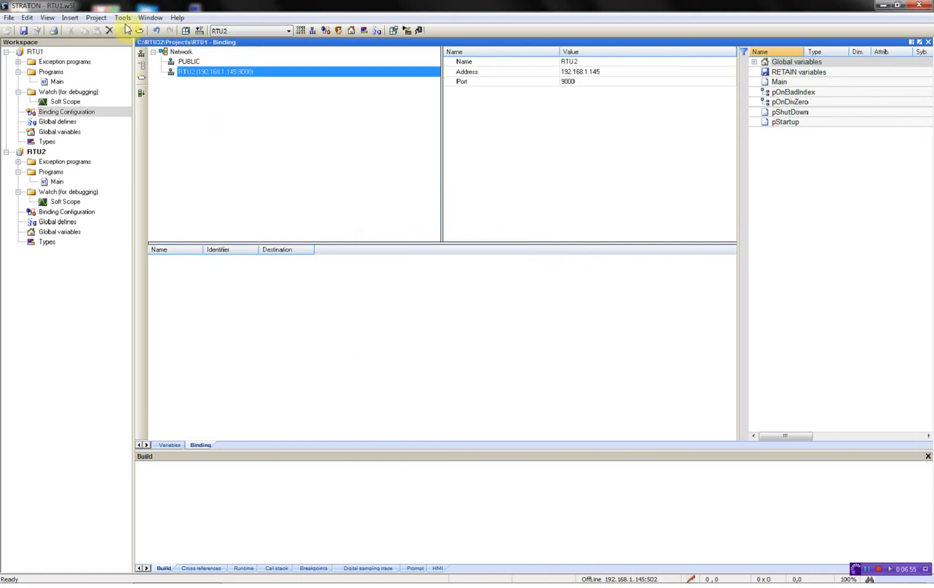
- Save the local binding, open the Global Binding Editor for RTU1 and RTU2, and expand RTU2
left_click(126, 31)
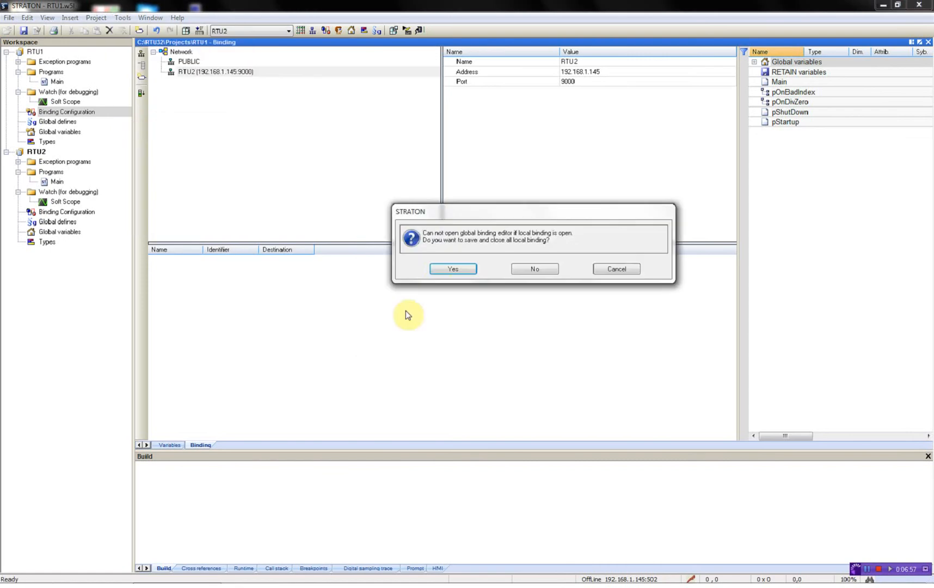
left_click(452, 268)
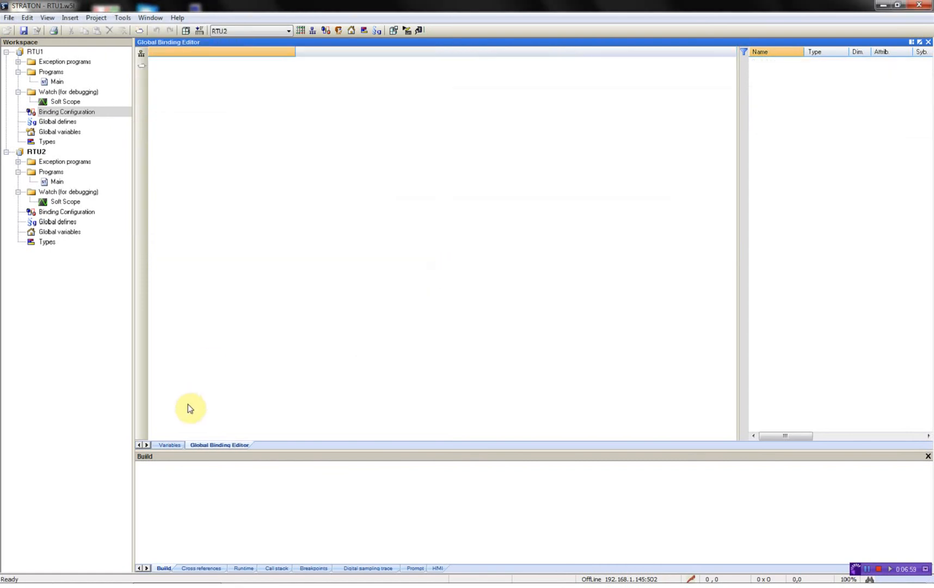
right_click(141, 53)
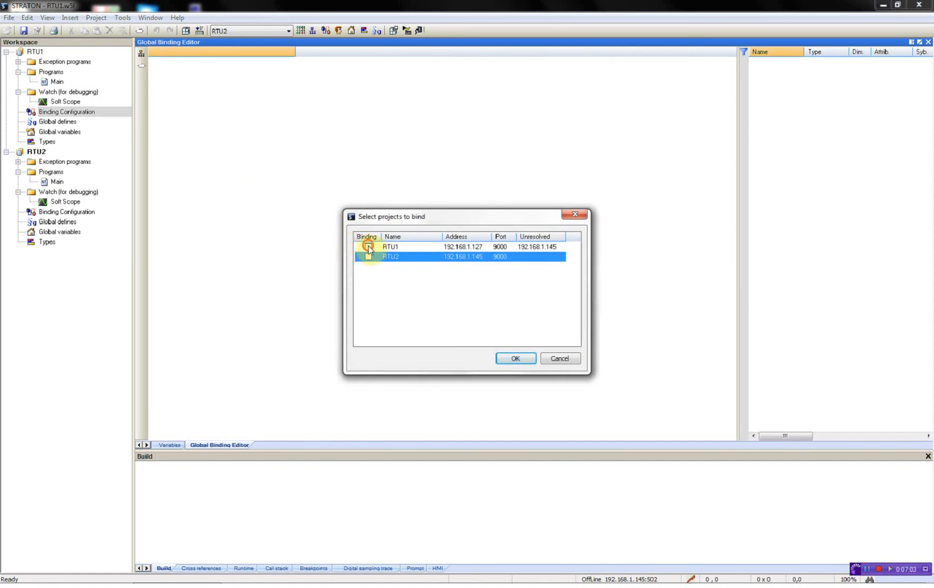
left_click(368, 247)
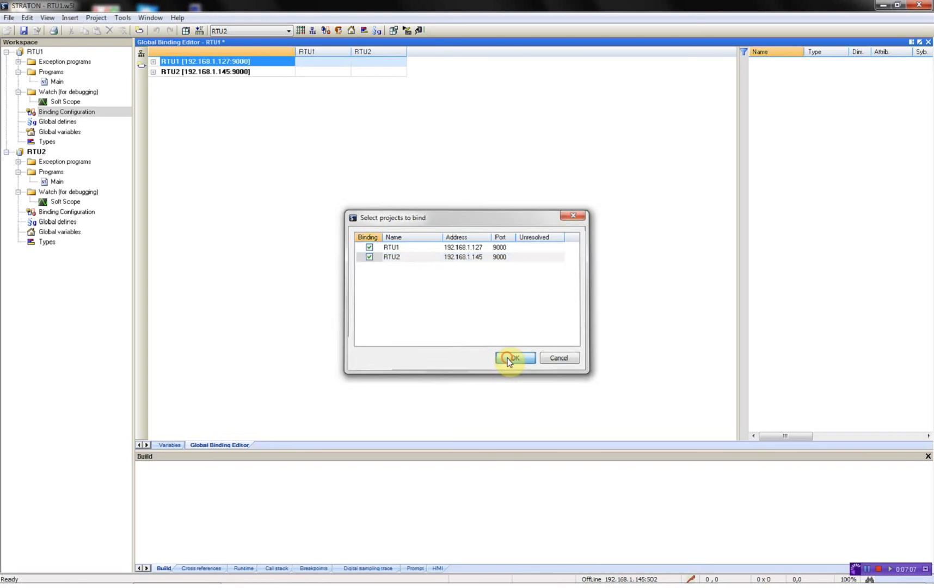
left_click(512, 358)
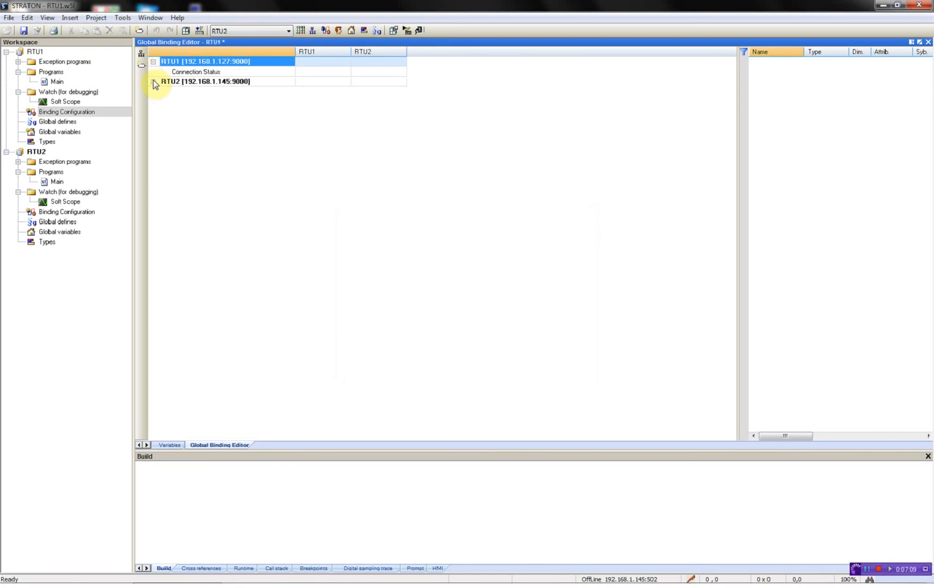
left_click(152, 81)
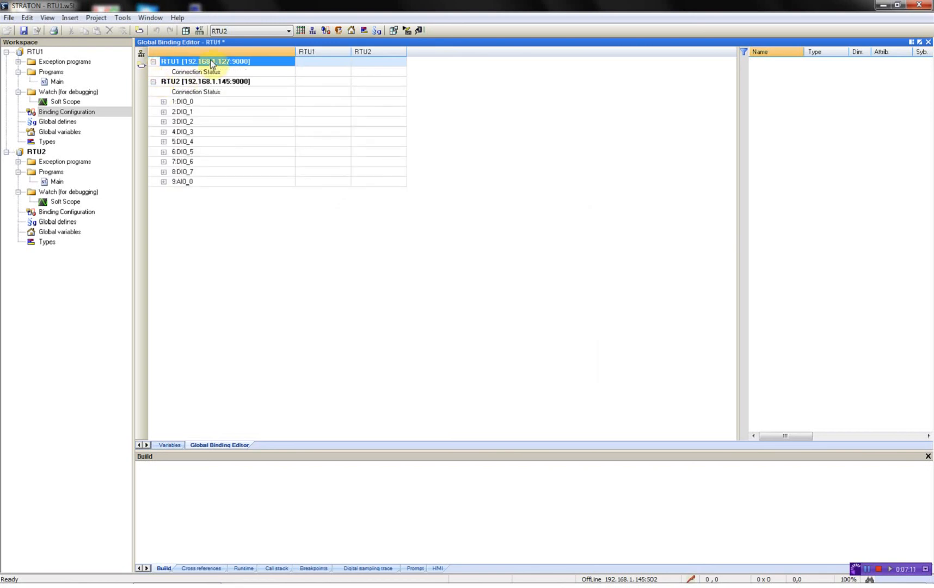
mouse_move(212, 64)
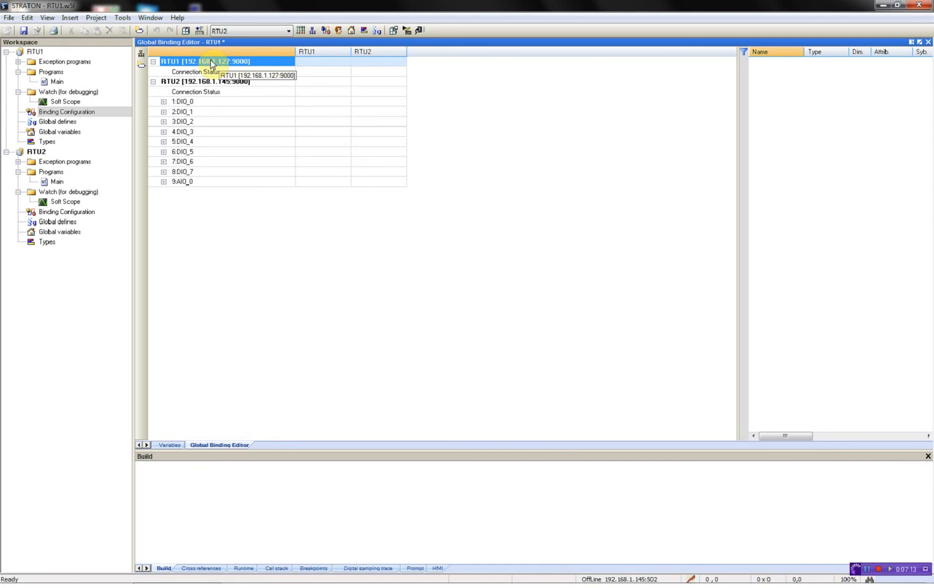
mouse_move(213, 83)
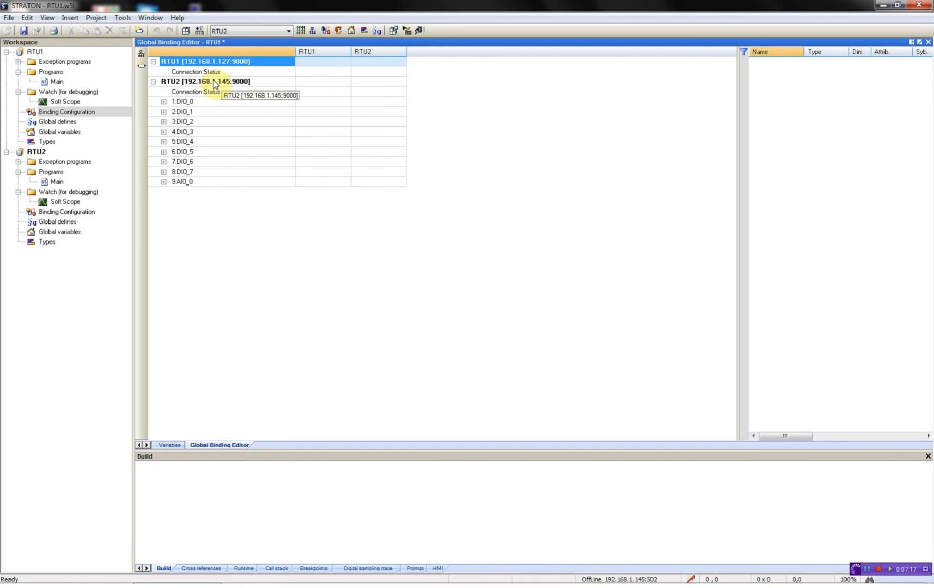
mouse_move(192, 135)
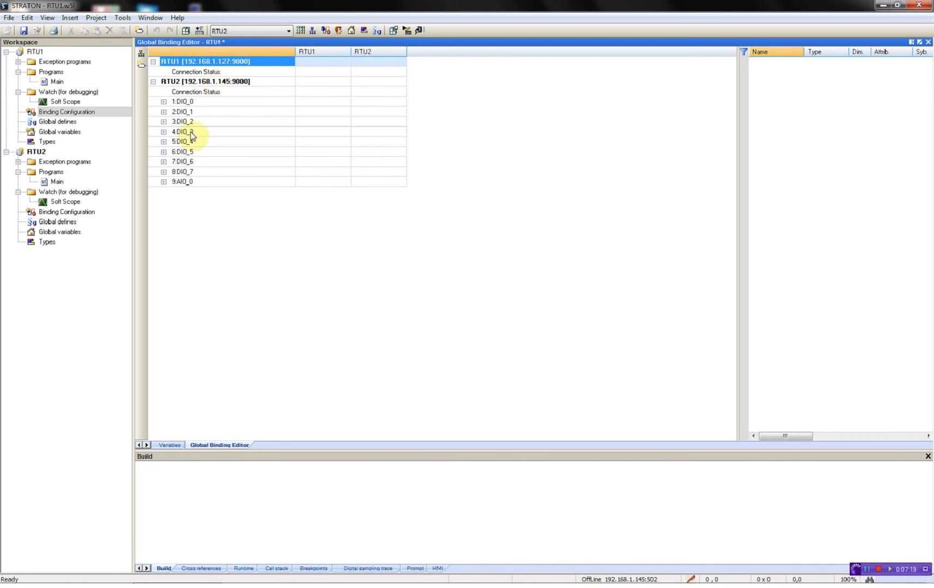
mouse_move(296, 122)
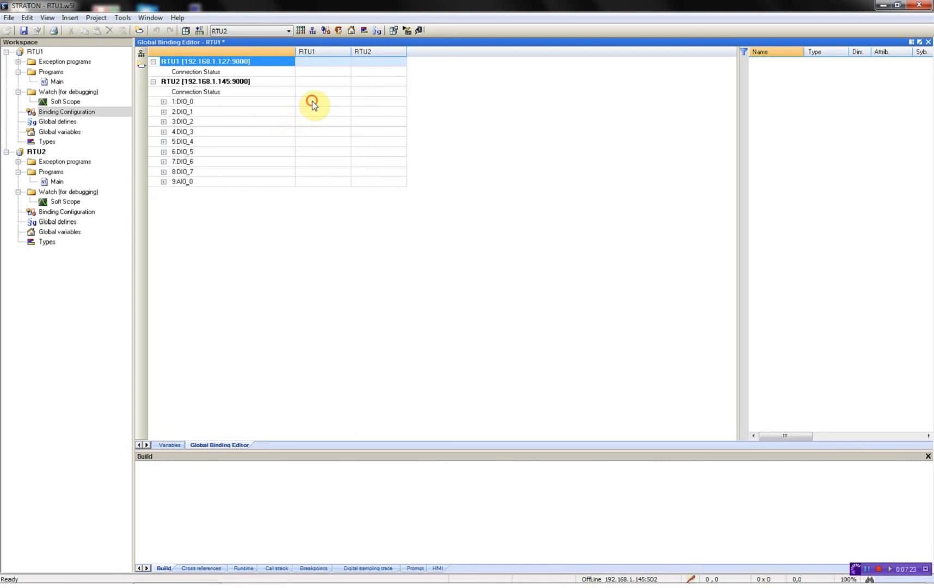
- Map RTU2's DIO_0 items and AIO_0 to RTU1 variables, binding Time Stamp to TimeStamp
left_click(166, 101)
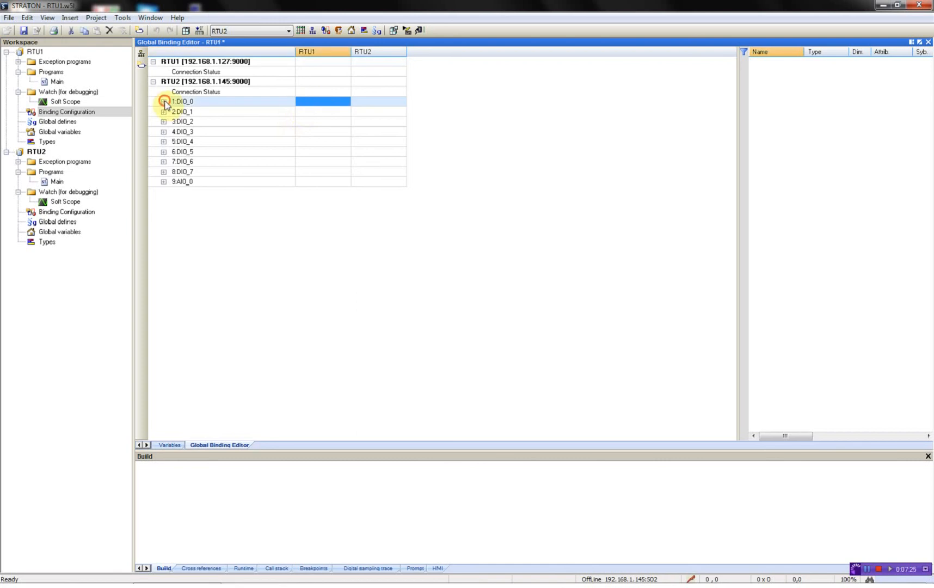
left_click(164, 102)
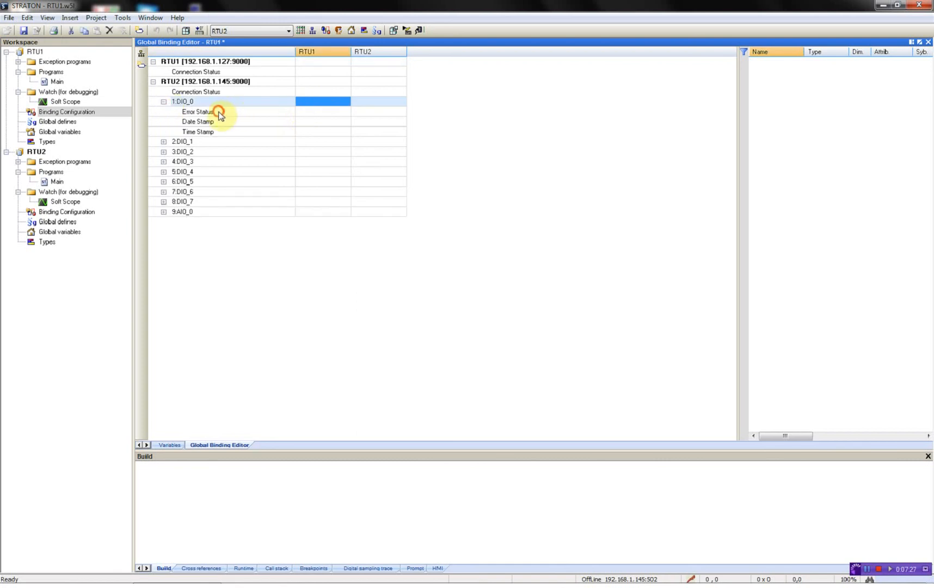
left_click(198, 121)
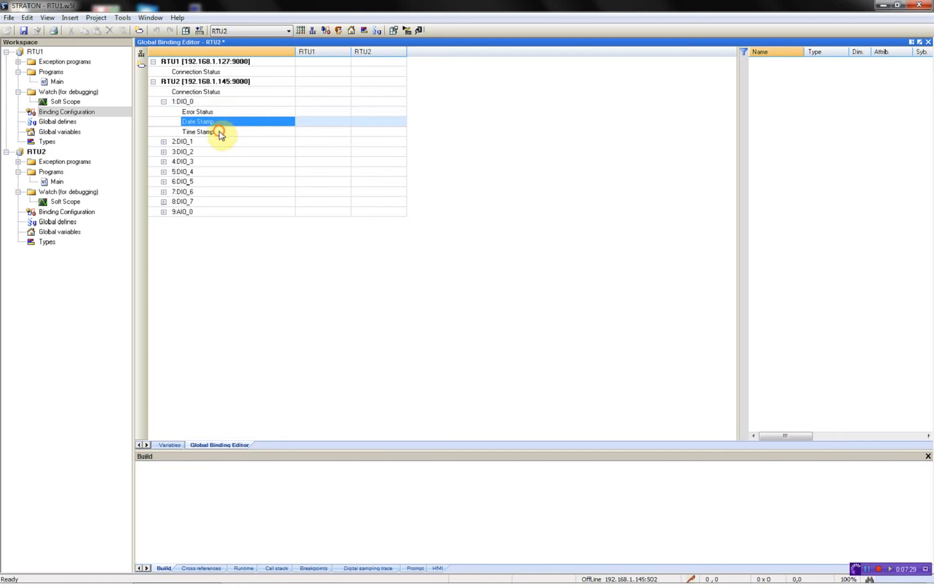
left_click(198, 132)
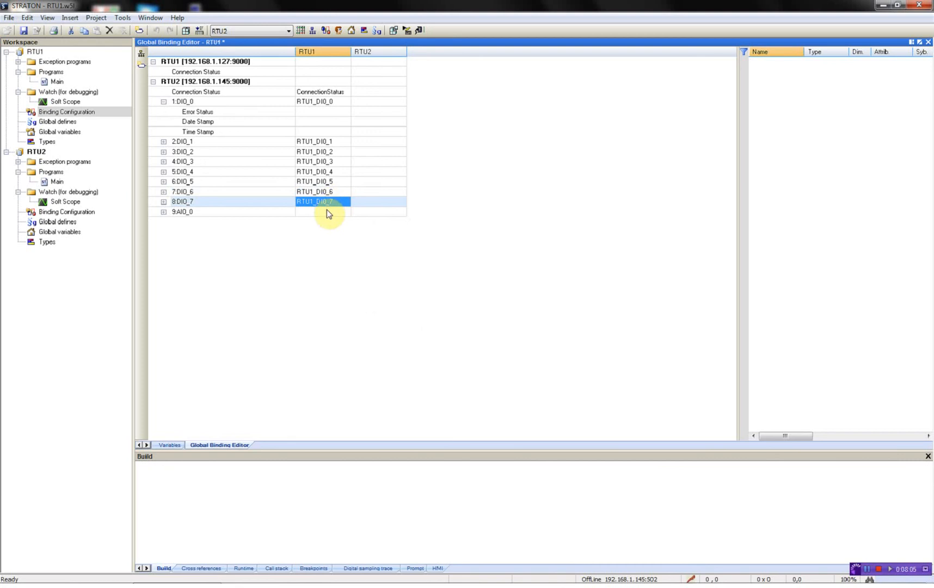
left_click(321, 211)
type("RTU1_AI0_0")
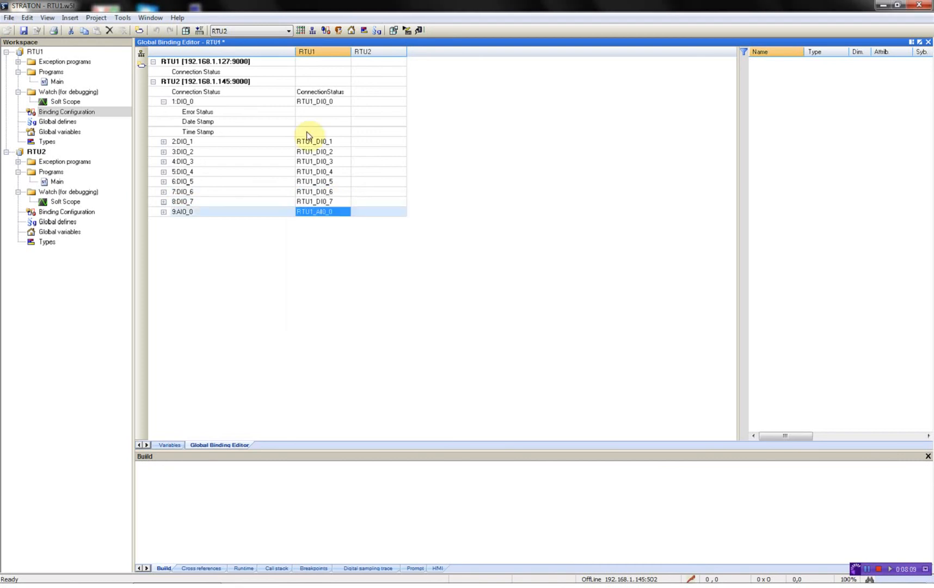
double_click(322, 132)
type("TimeStamp")
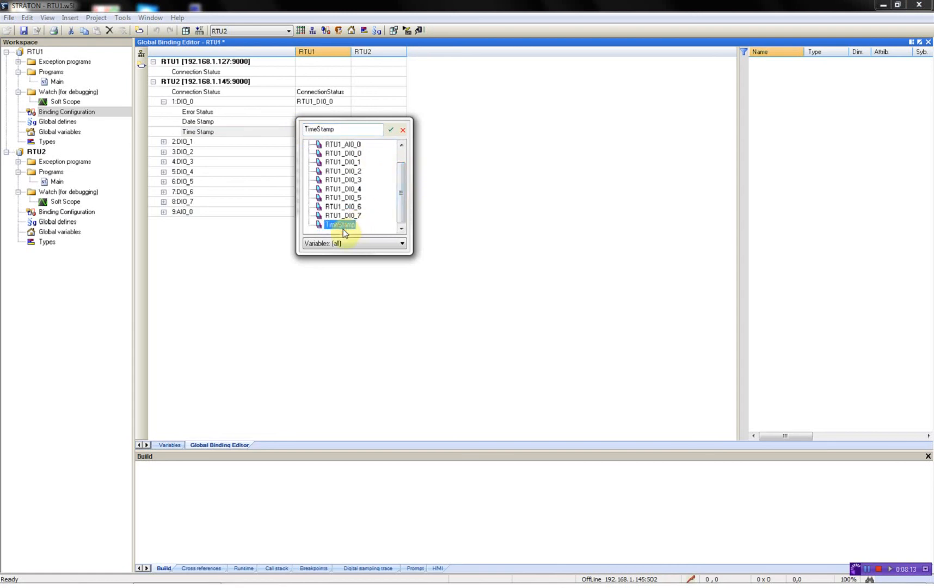
left_click(392, 130)
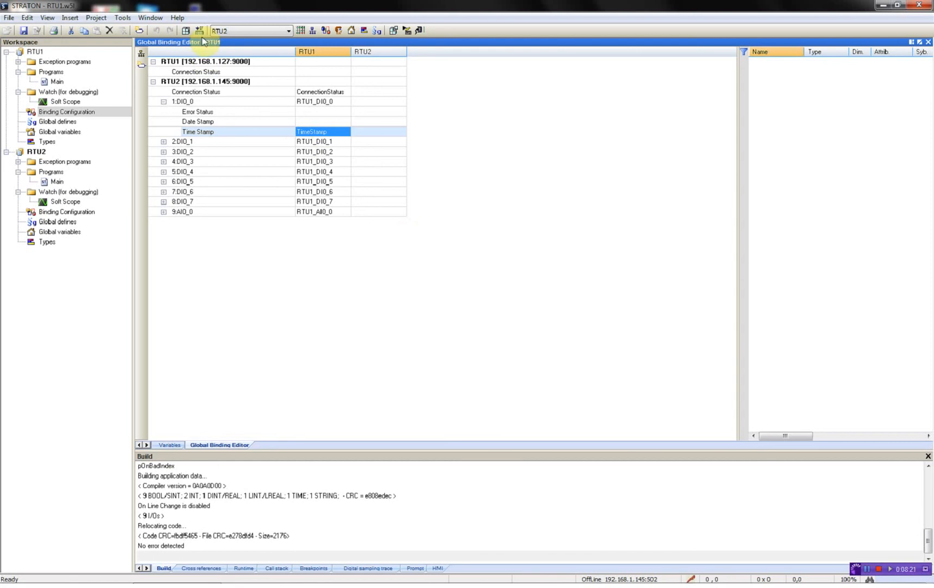
mouse_move(198, 30)
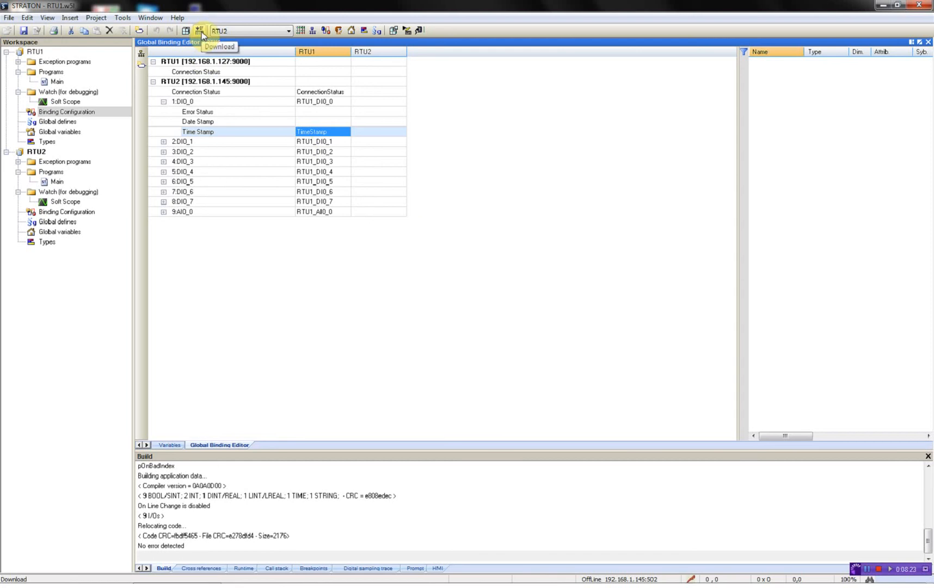
- Download both the RTU1 and RTU2 projects to their controllers
left_click(201, 30)
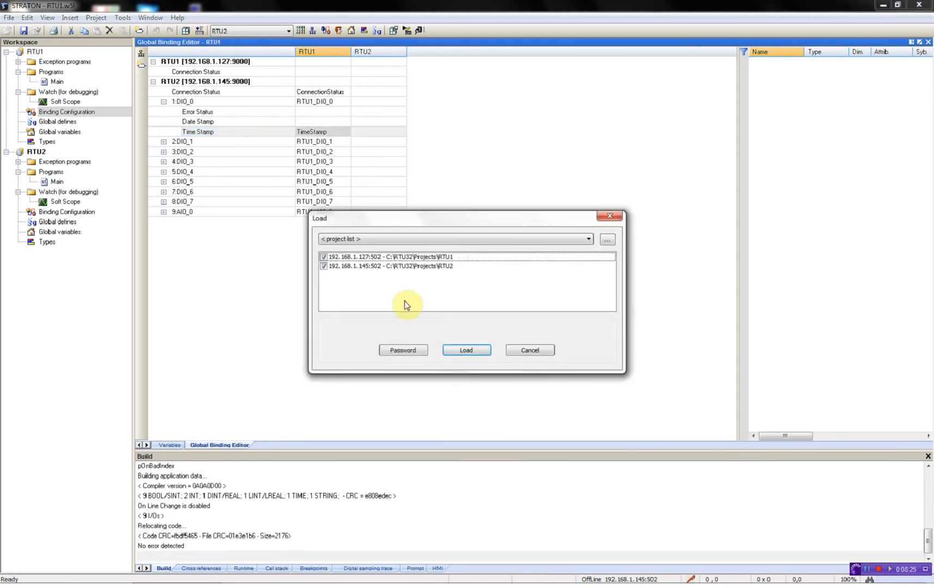
left_click(466, 349)
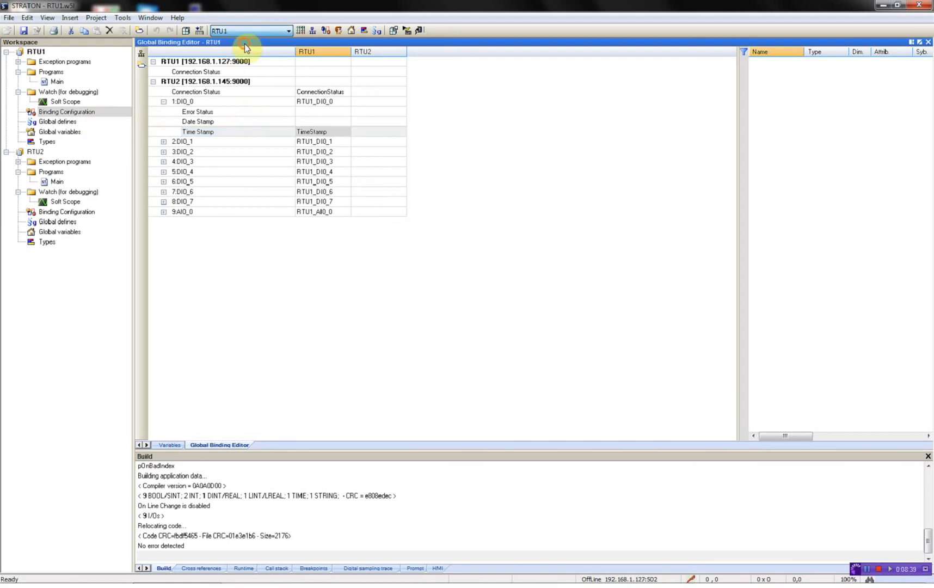
- Rebuild RTU1, go online to monitor RTU2 values like AI0_0 = 512, then disconnect
left_click(66, 112)
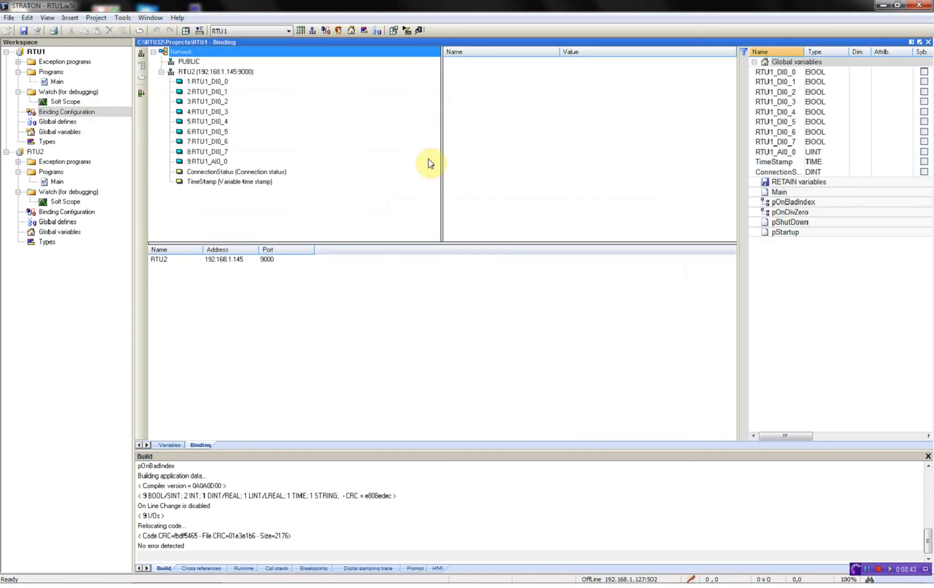
left_click(419, 31)
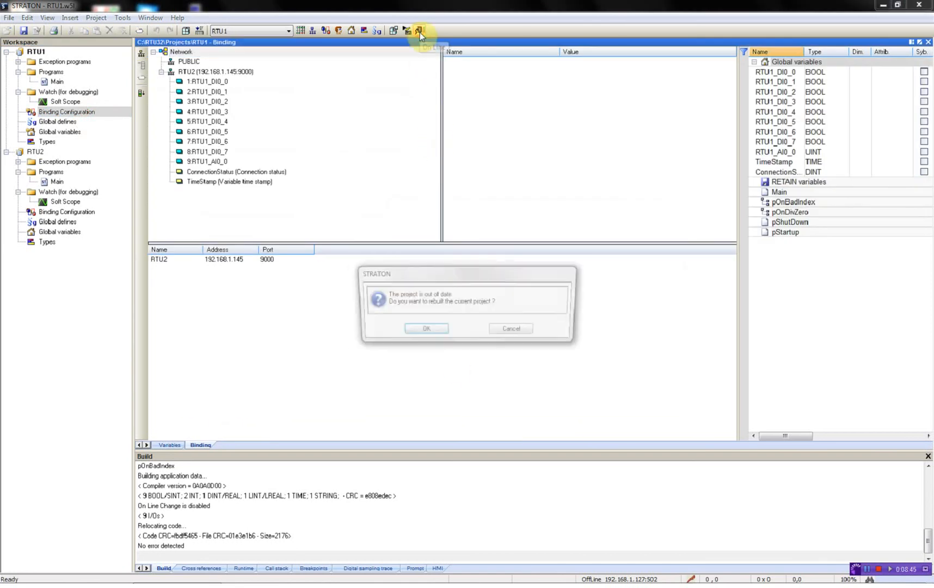
left_click(425, 328)
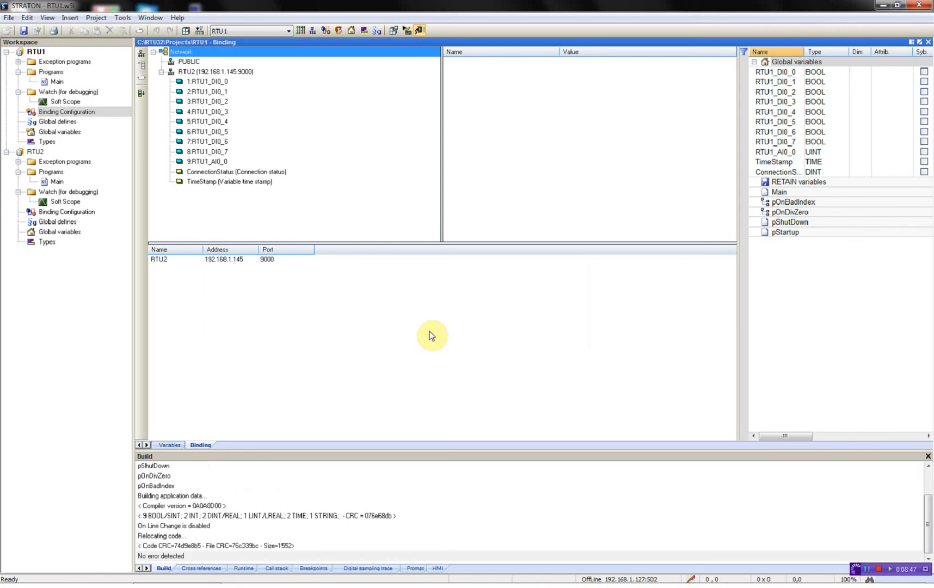
left_click(418, 30)
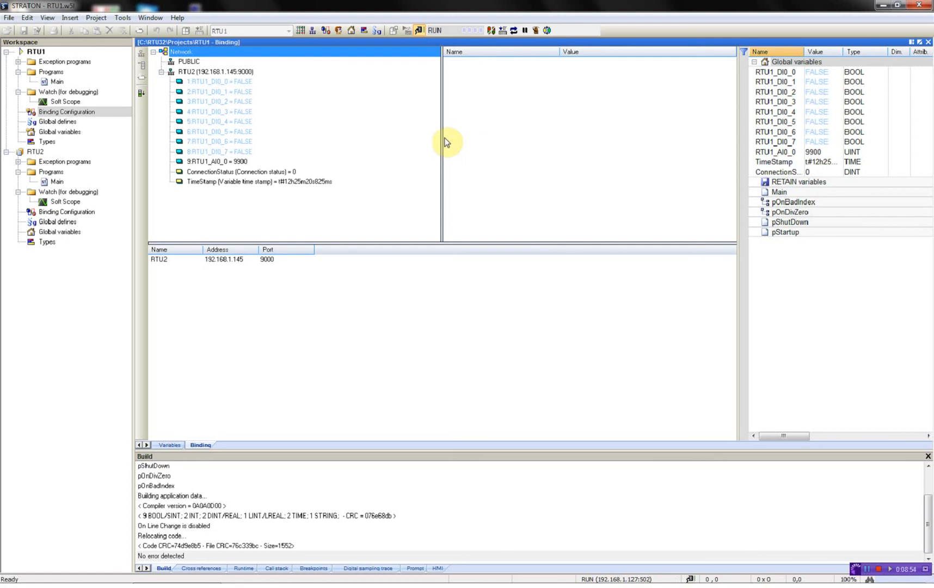
mouse_move(324, 130)
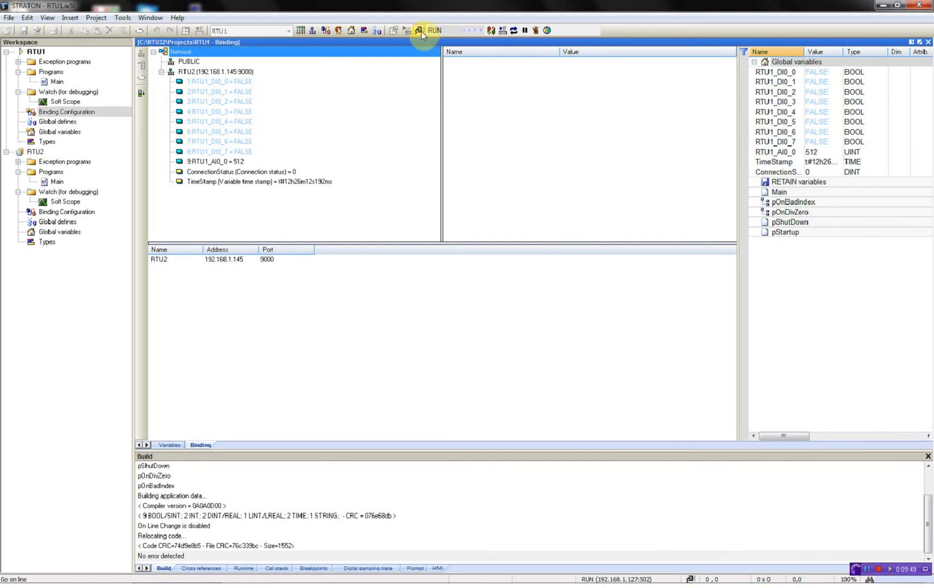
left_click(417, 30)
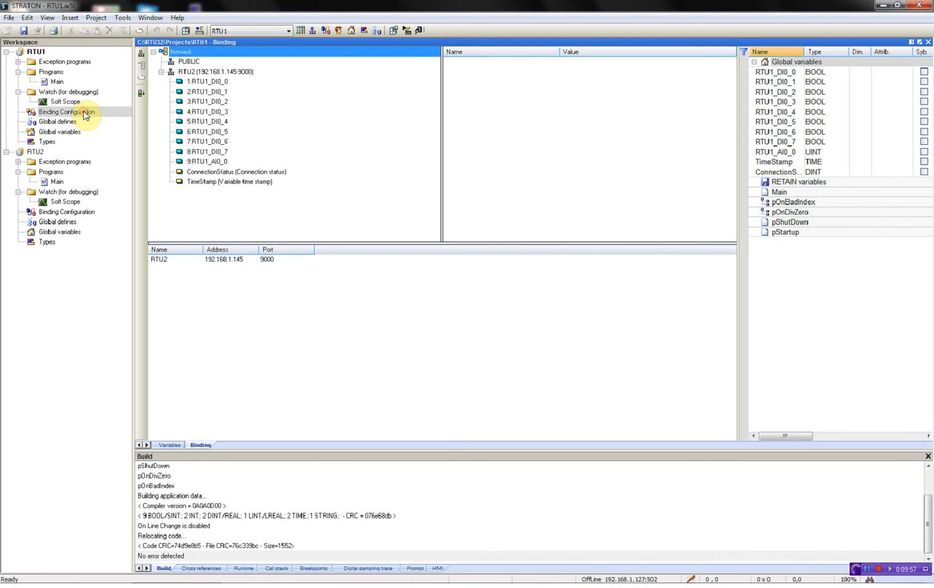
mouse_move(67, 112)
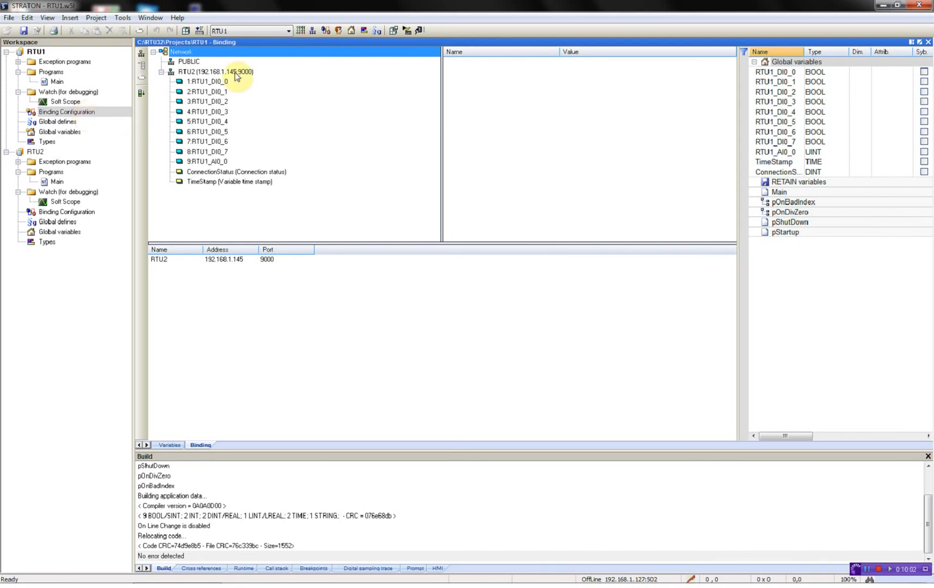
- Change the RTU2 group address to 192.168.1.145/10.10.10.145
double_click(211, 72)
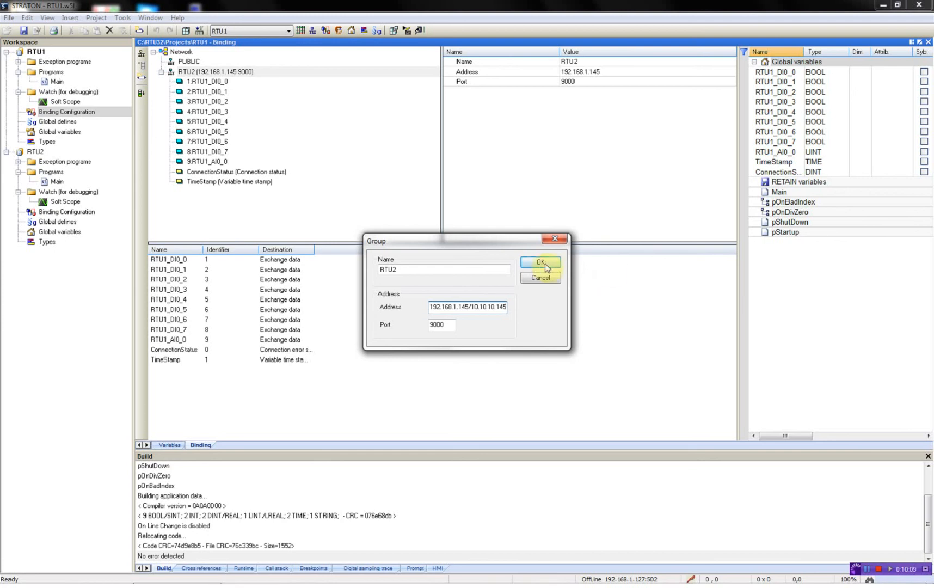
left_click(539, 263)
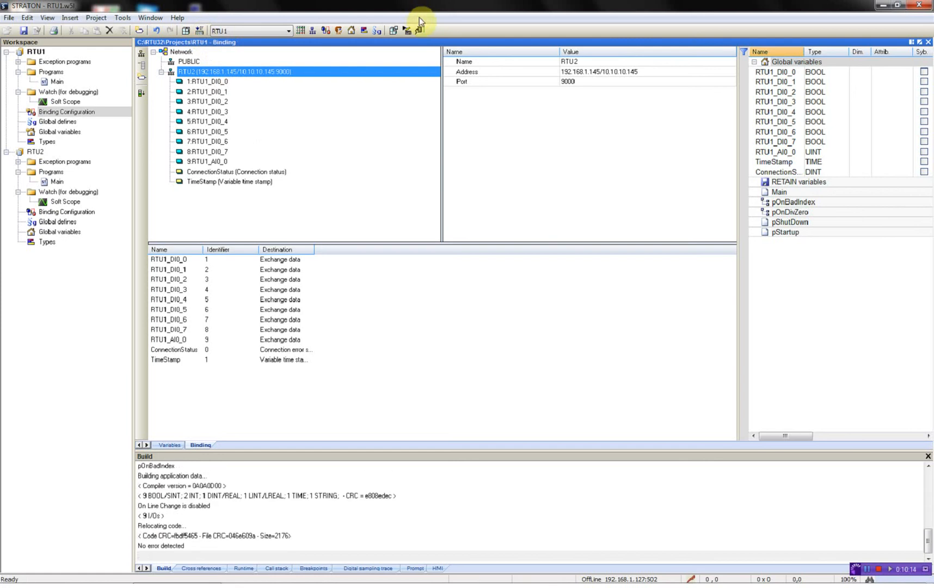
mouse_move(418, 30)
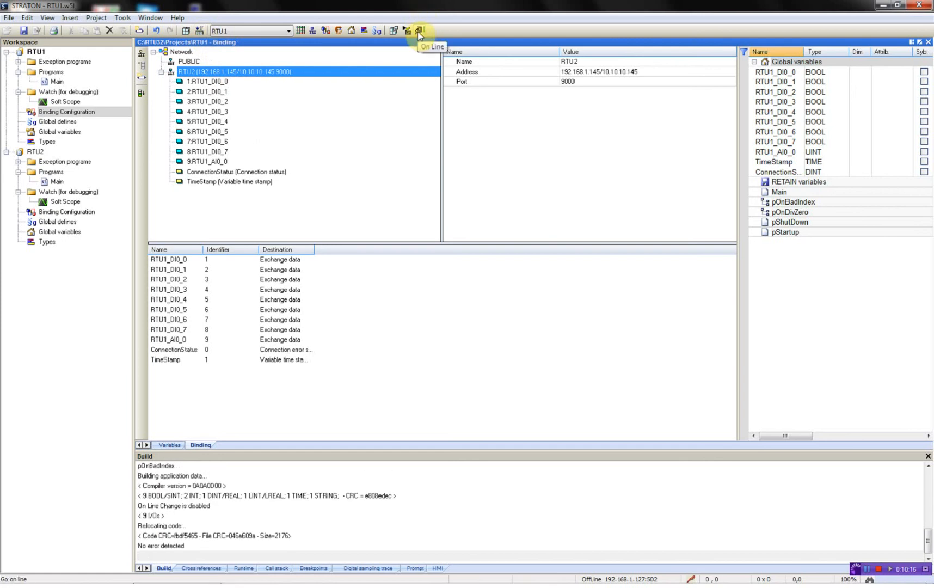
- Go online, stop the controller and download the new RTU1 version
left_click(418, 30)
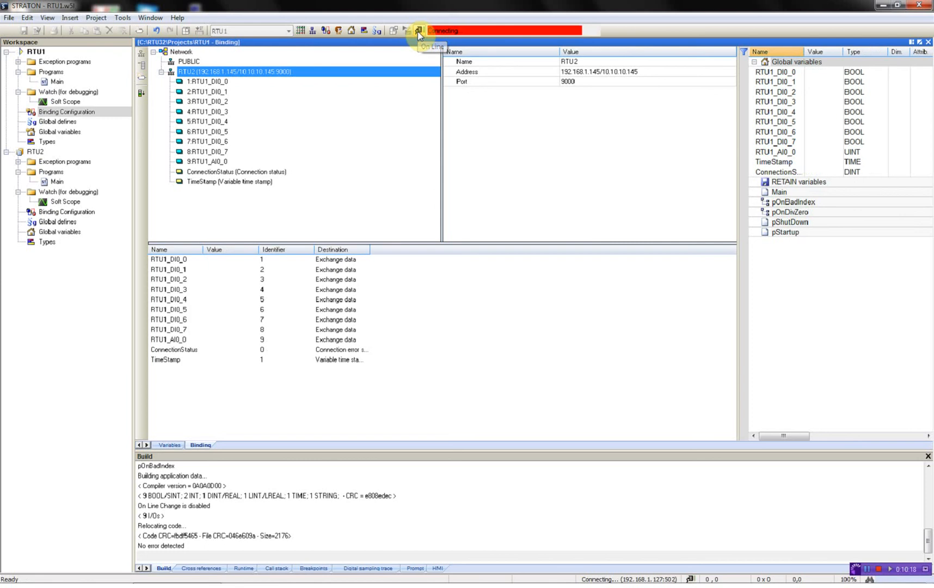
left_click(418, 31)
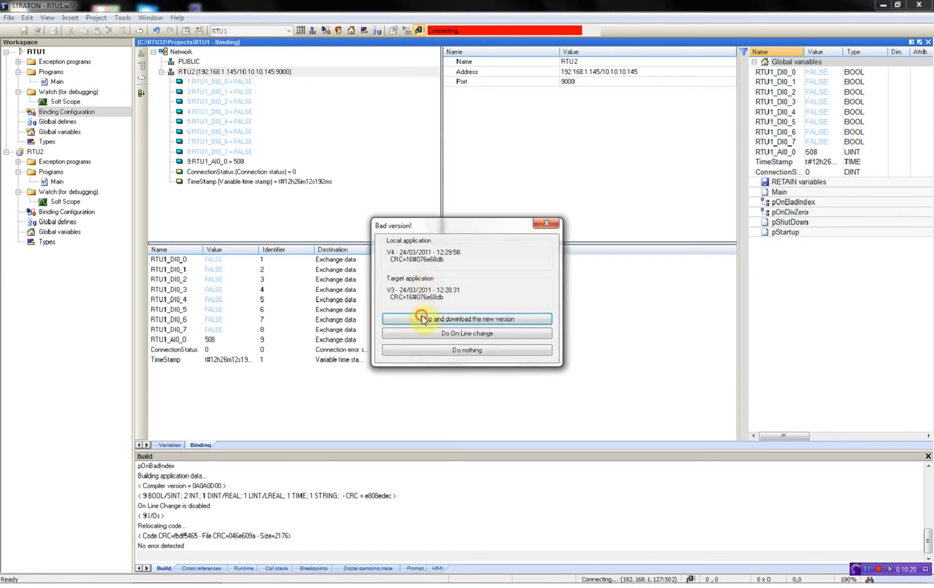
left_click(466, 319)
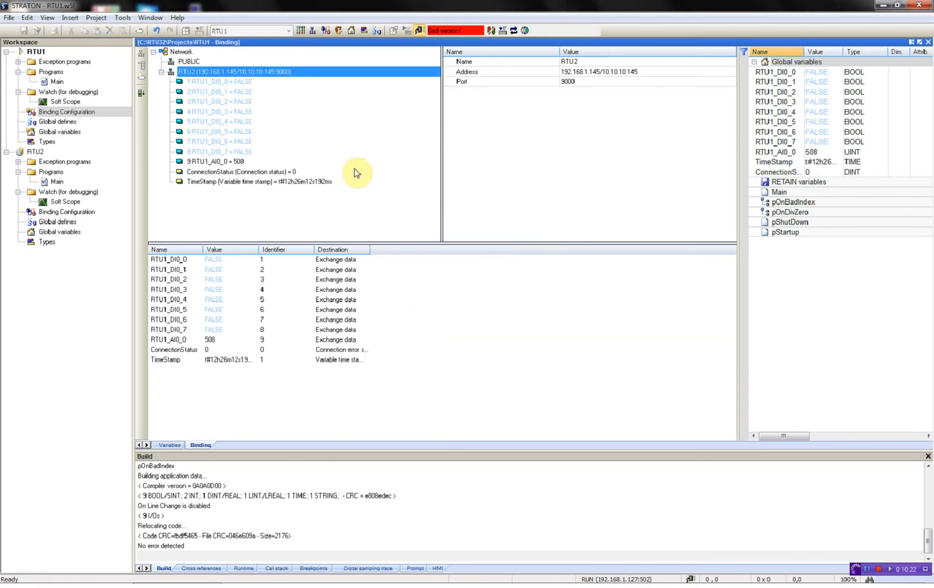